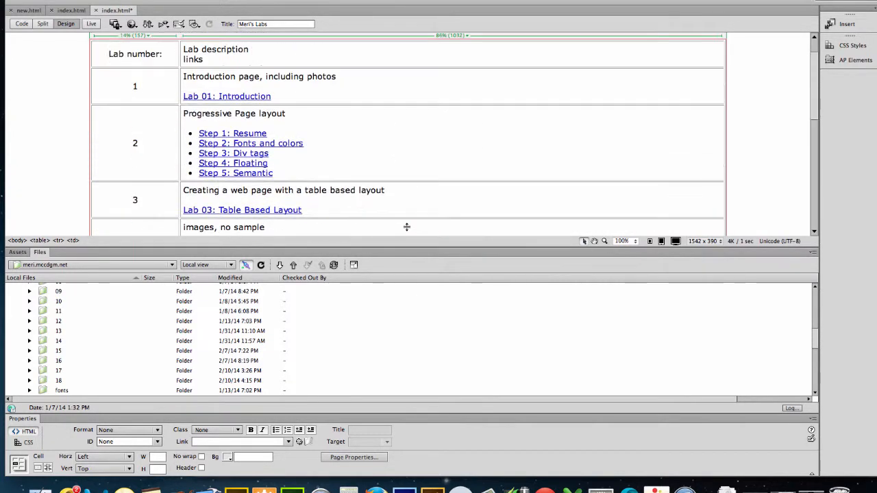
Step: Create a new folder named 09 inside the web175 site's labs folder
{"action": "scroll", "scroll_direction": "down", "scroll_amount": 3}
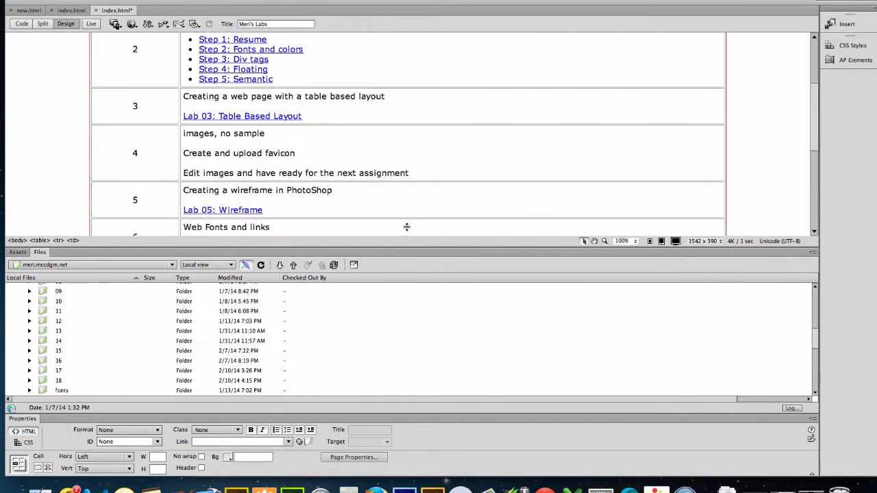
{"action": "scroll", "scroll_direction": "down", "scroll_amount": 3}
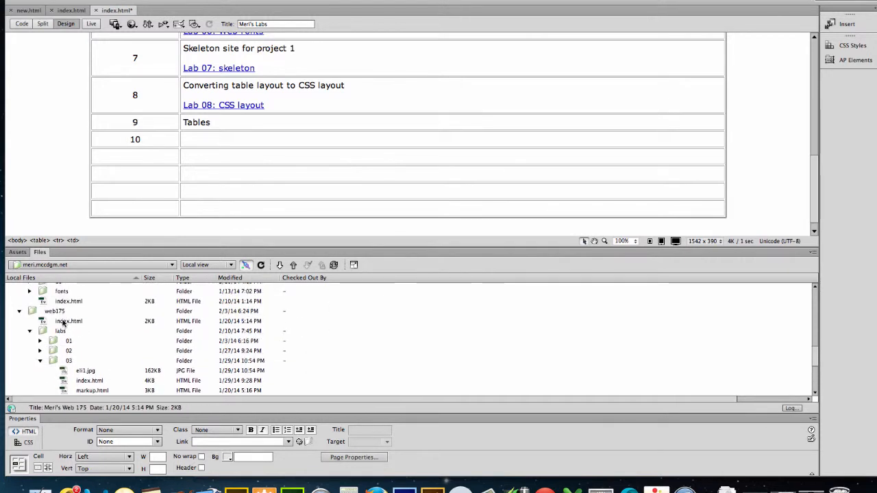
{"action": "left_click", "coordinate": [49, 310]}
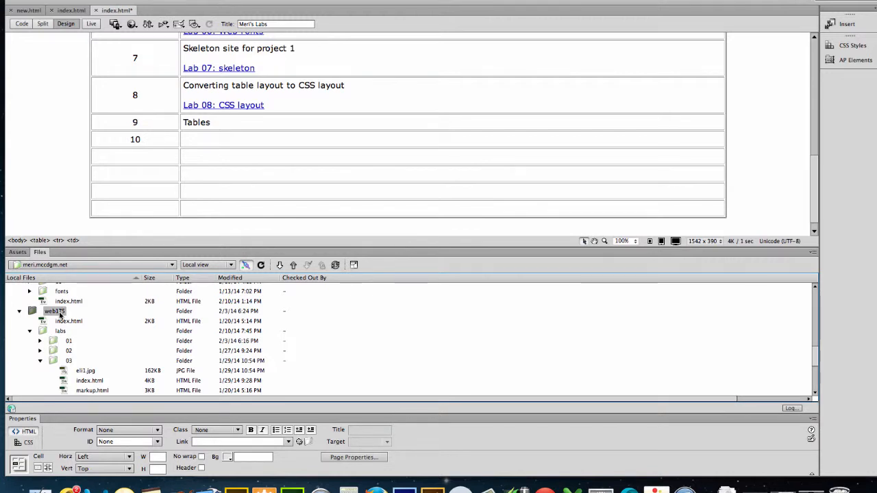
{"action": "right_click", "coordinate": [52, 311]}
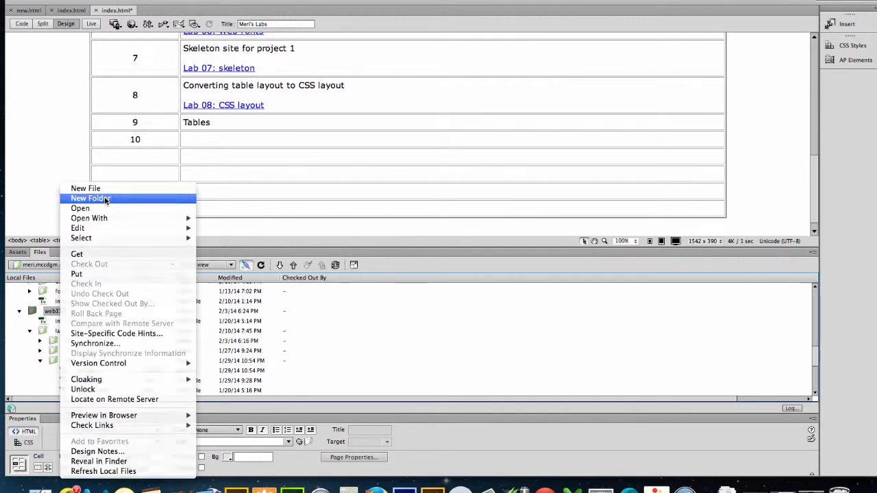
{"action": "left_click", "coordinate": [90, 198]}
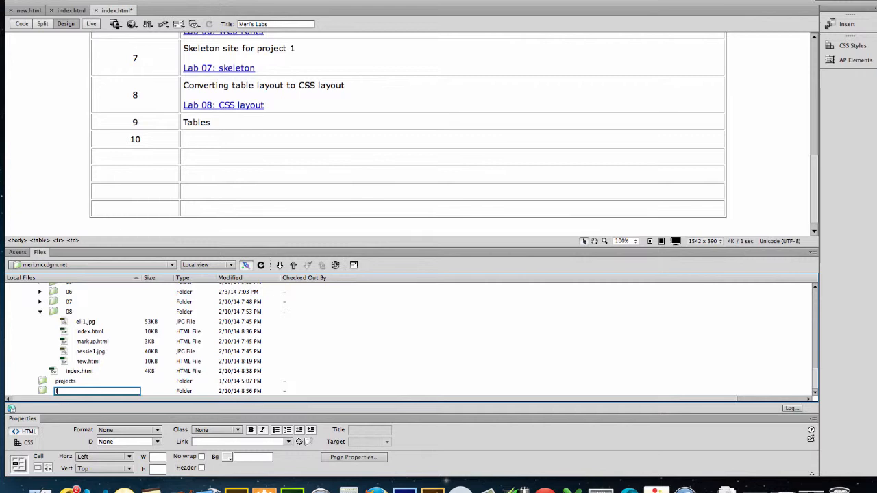
{"action": "type", "text": "lab 9"}
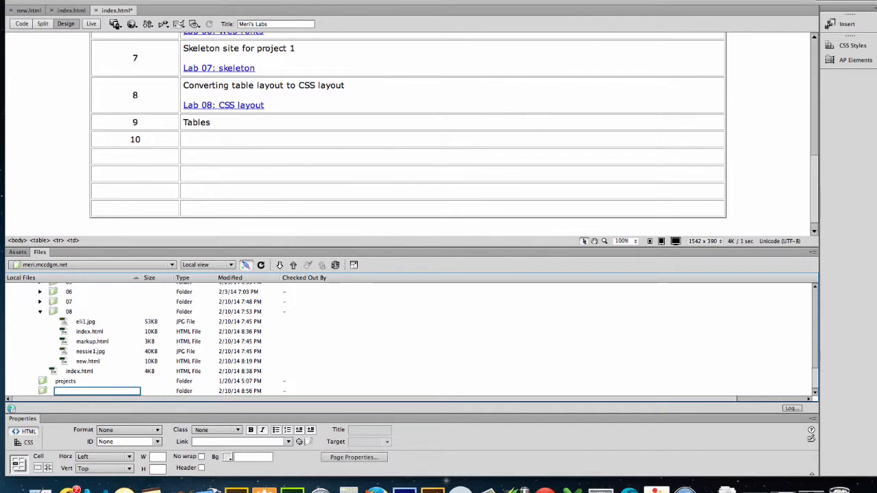
{"action": "type", "text": "09"}
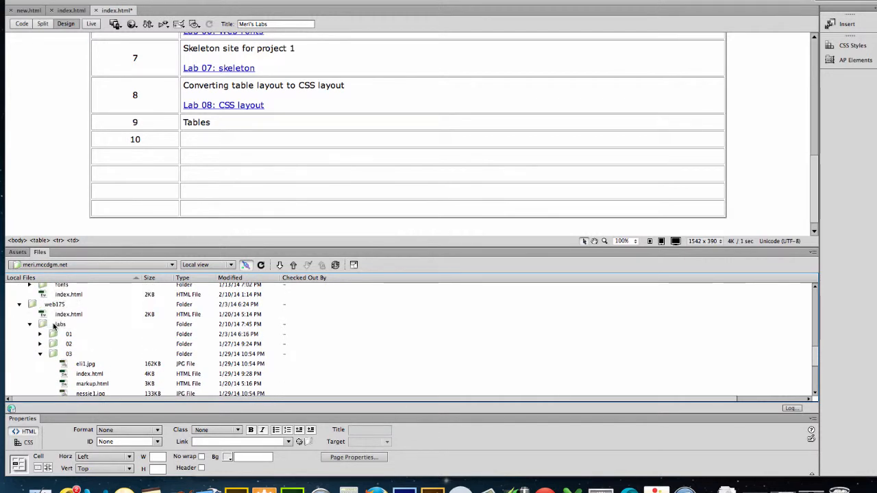
{"action": "scroll", "scroll_direction": "down", "scroll_amount": 3}
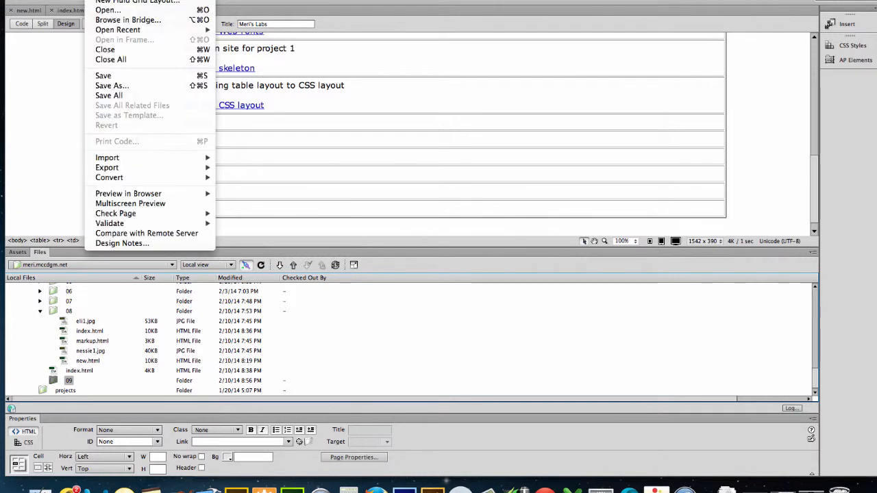
Step: Create a new HTML page with 1 column fixed, centered layout and HTML 5 doctype
{"action": "left_click", "coordinate": [123, 3]}
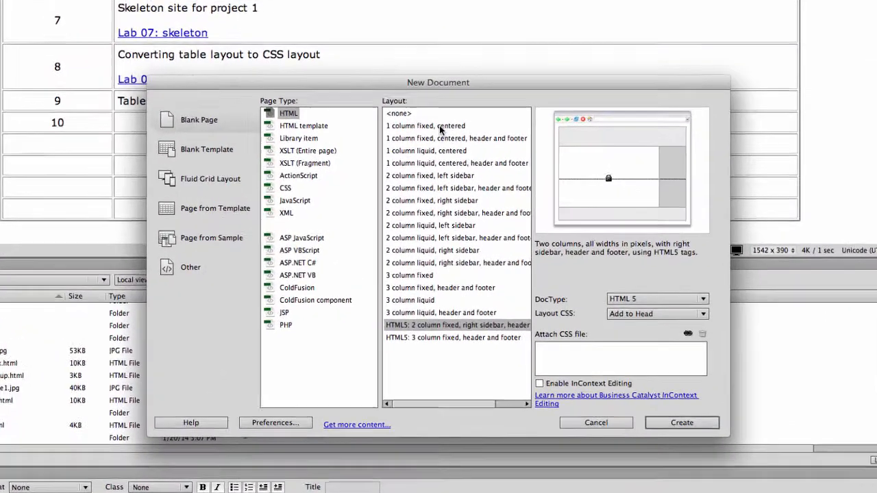
{"action": "left_click", "coordinate": [424, 126]}
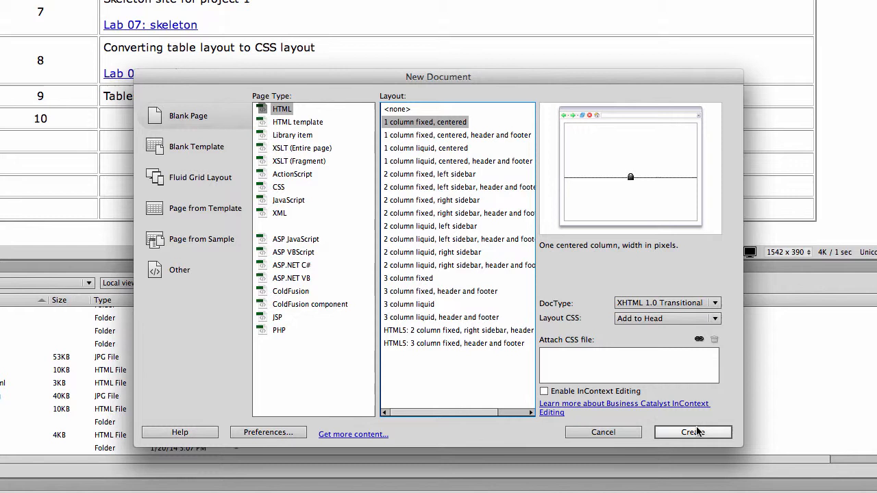
{"action": "mouse_move", "coordinate": [681, 392]}
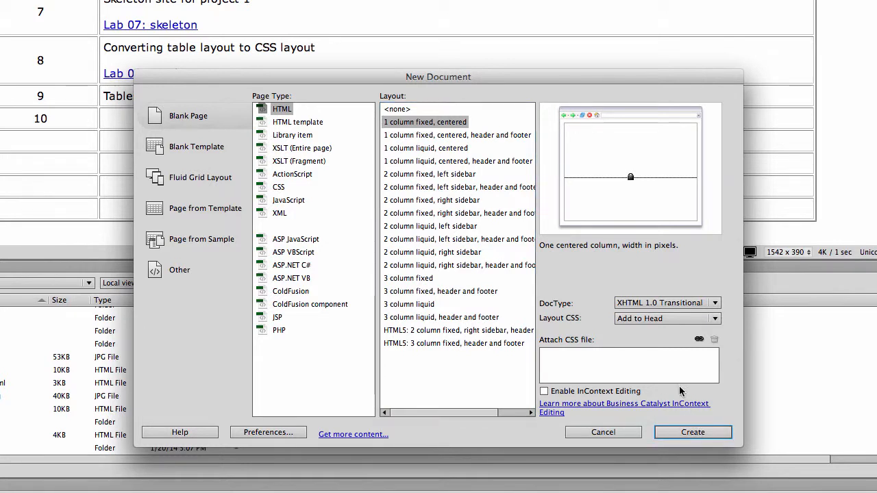
{"action": "mouse_move", "coordinate": [674, 294]}
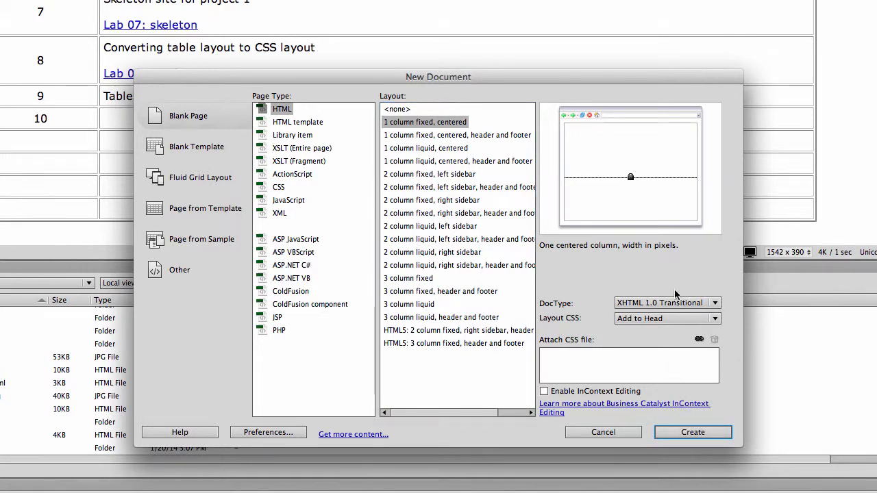
{"action": "left_click", "coordinate": [666, 303]}
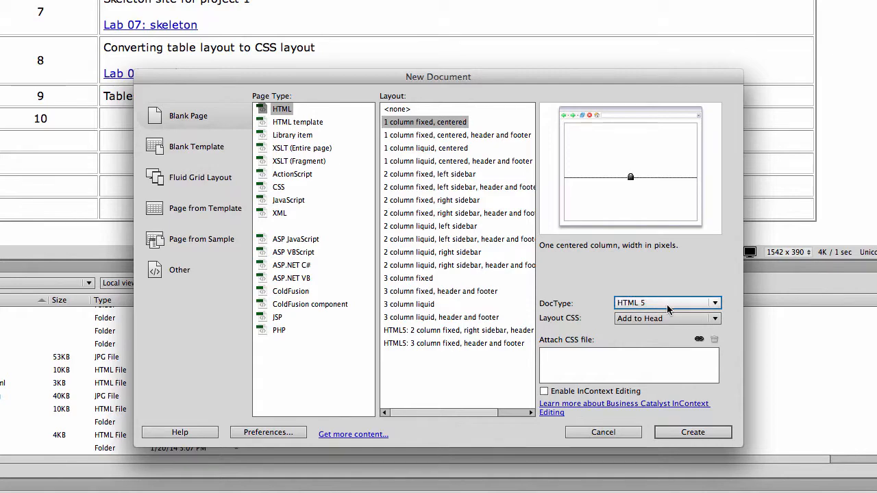
{"action": "mouse_move", "coordinate": [622, 323]}
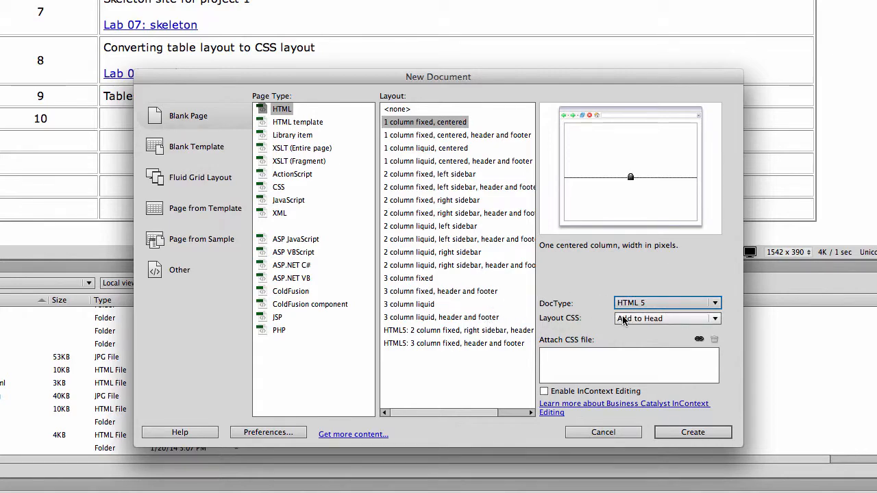
{"action": "mouse_move", "coordinate": [652, 338]}
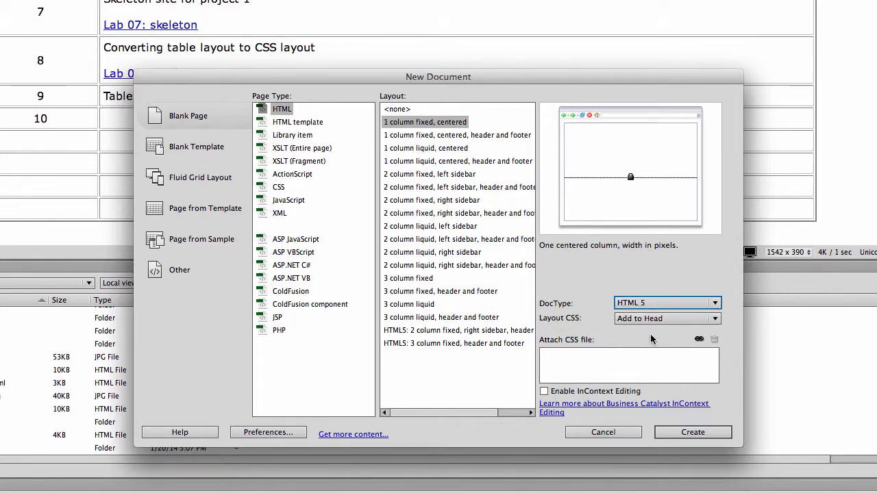
{"action": "left_click", "coordinate": [694, 433]}
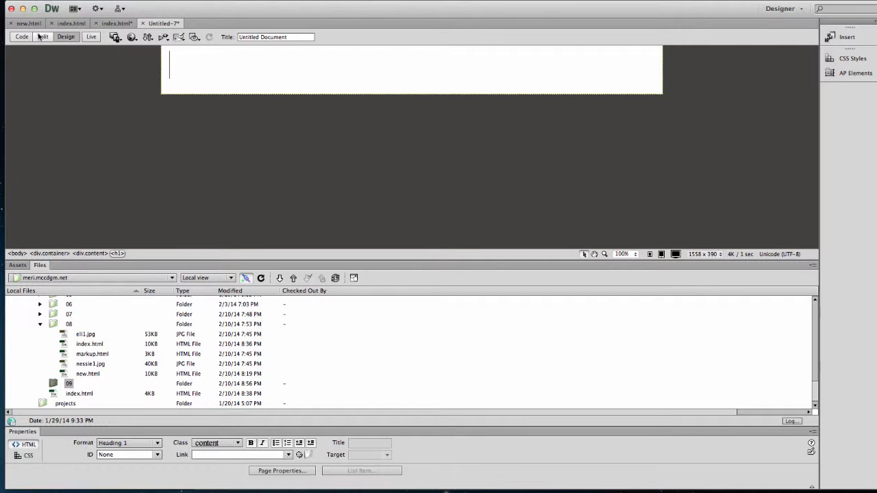
Step: In Split view, delete the content div and add an h1 'Table Demonstration' in the container
{"action": "left_click", "coordinate": [44, 37]}
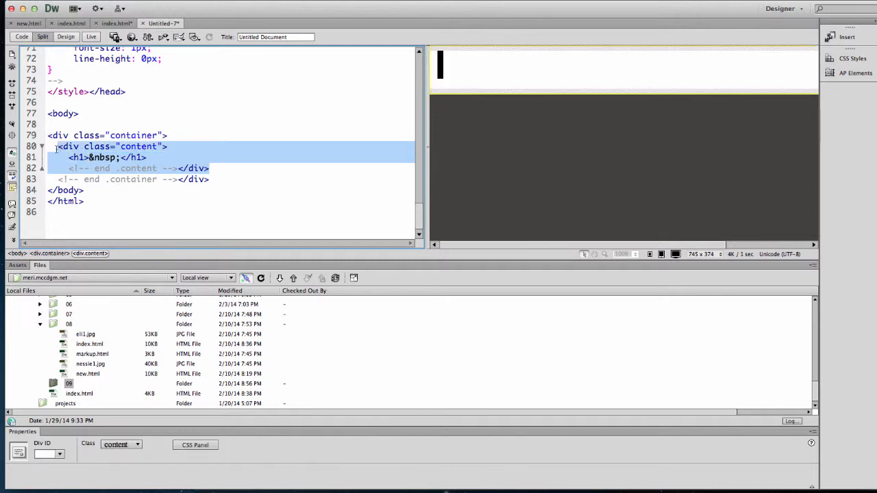
{"action": "key", "text": "Delete"}
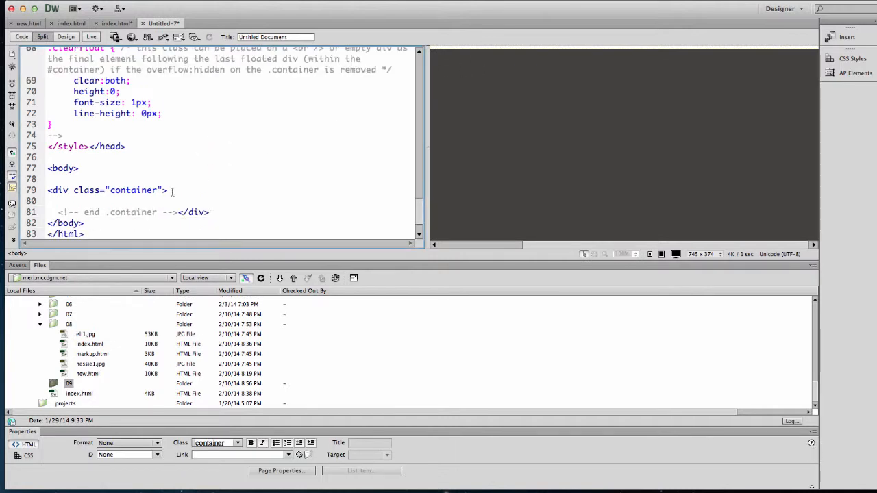
{"action": "type", "text": "<h1>"}
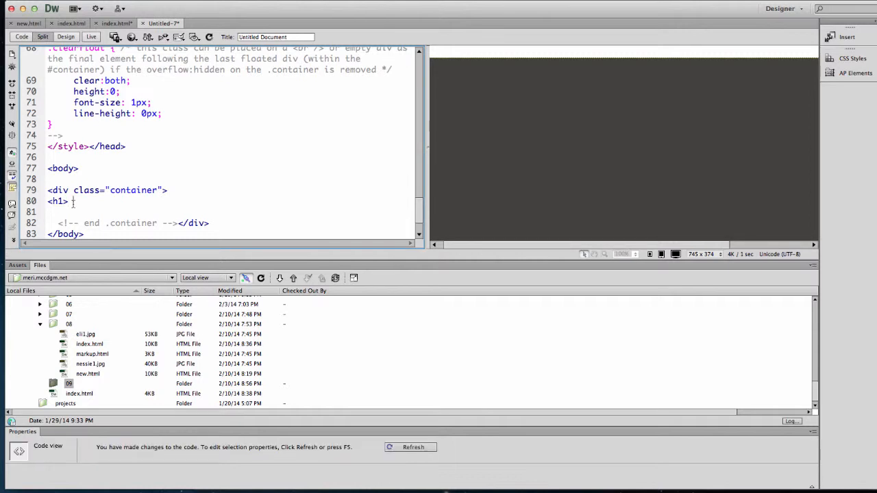
{"action": "type", "text": "Table"}
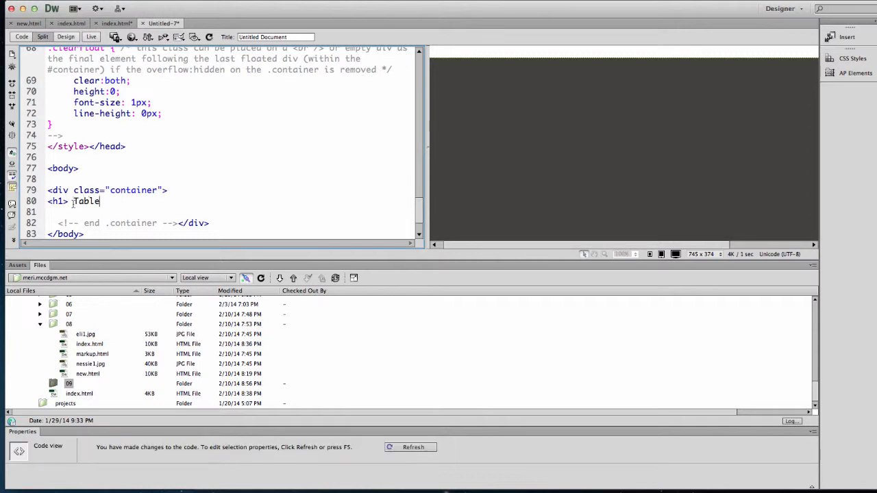
{"action": "type", "text": "Demonstration</h1>"}
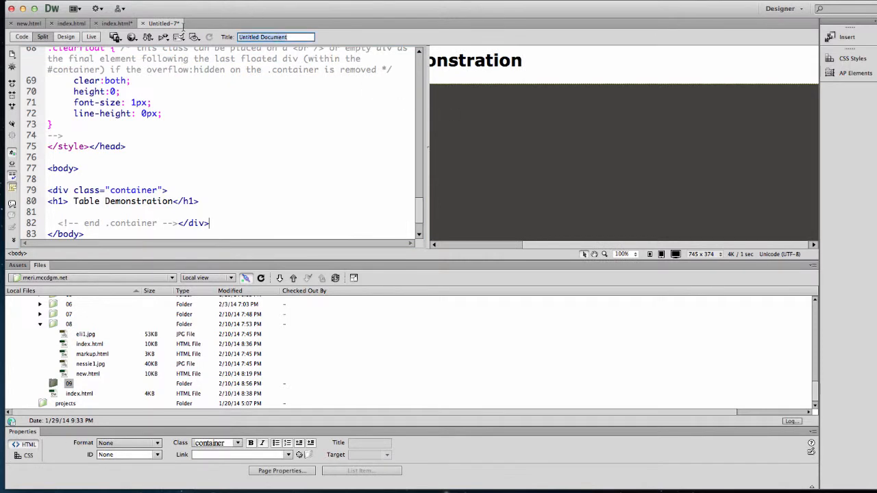
Step: Set the document title to 'Table Demonstration' and return to Design view only
{"action": "type", "text": "Table Demonstration"}
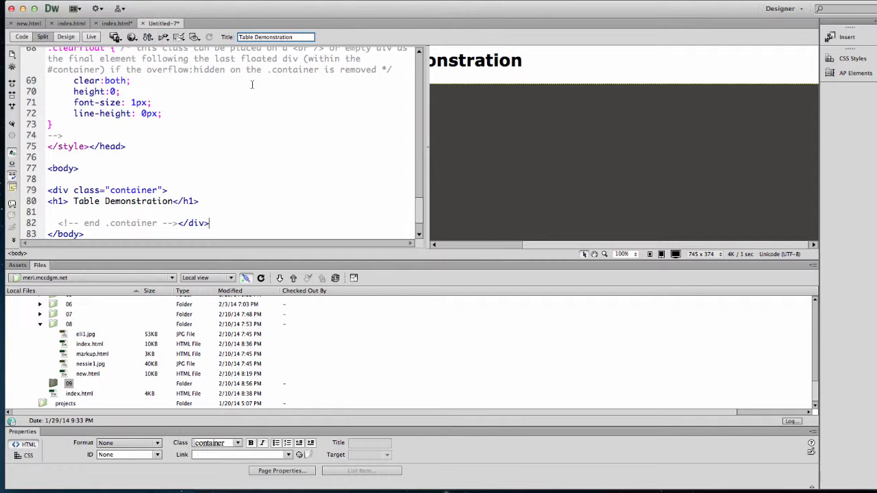
{"action": "left_click", "coordinate": [63, 35]}
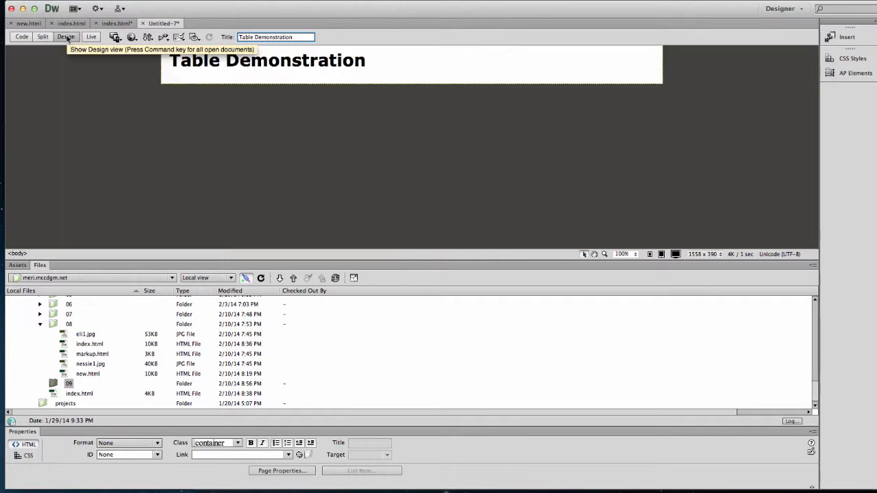
{"action": "left_click", "coordinate": [378, 69]}
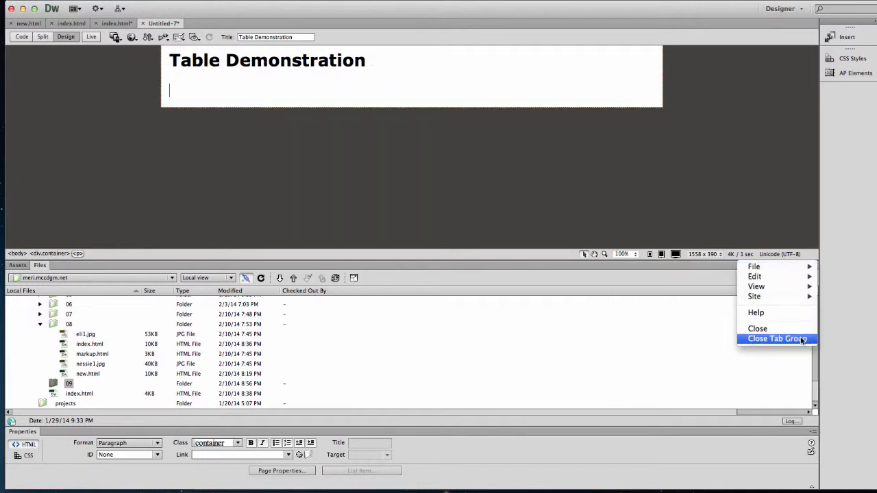
Step: Insert a 4-row, 3-column table at 80% width, border 2, padding 3, with caption and summary
{"action": "left_click", "coordinate": [775, 339]}
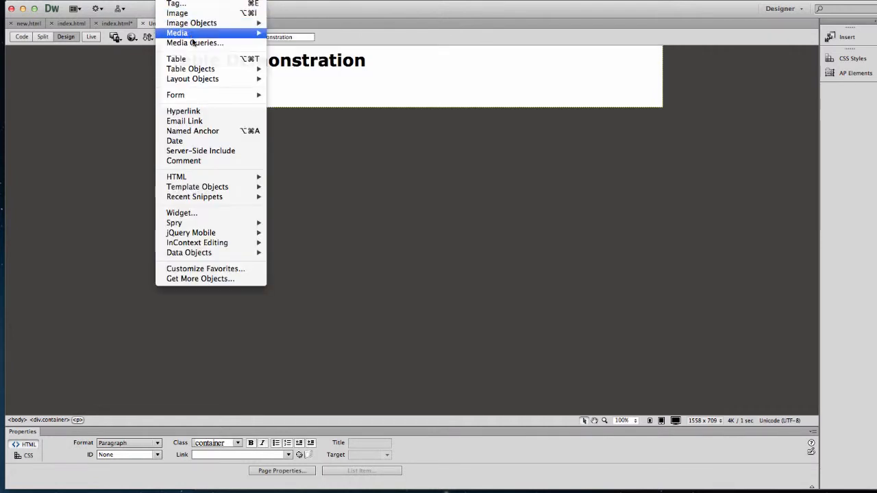
{"action": "mouse_move", "coordinate": [176, 59]}
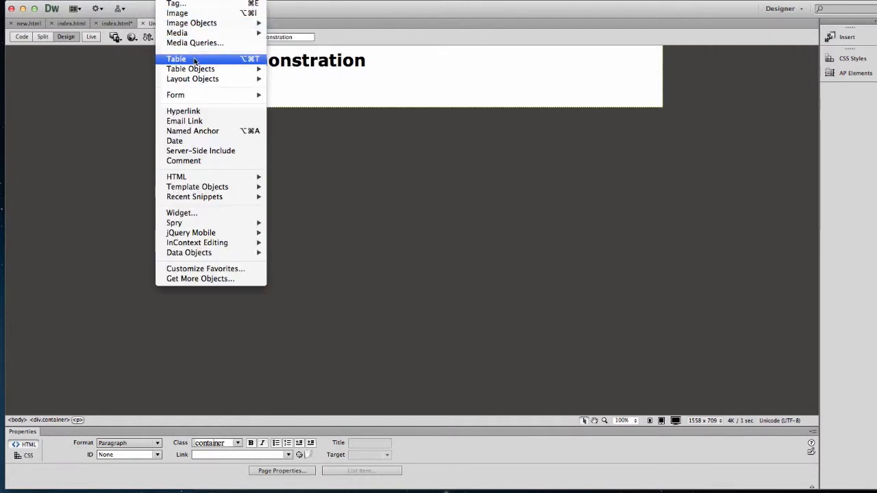
{"action": "left_click", "coordinate": [176, 59]}
{"action": "type", "text": "3"}
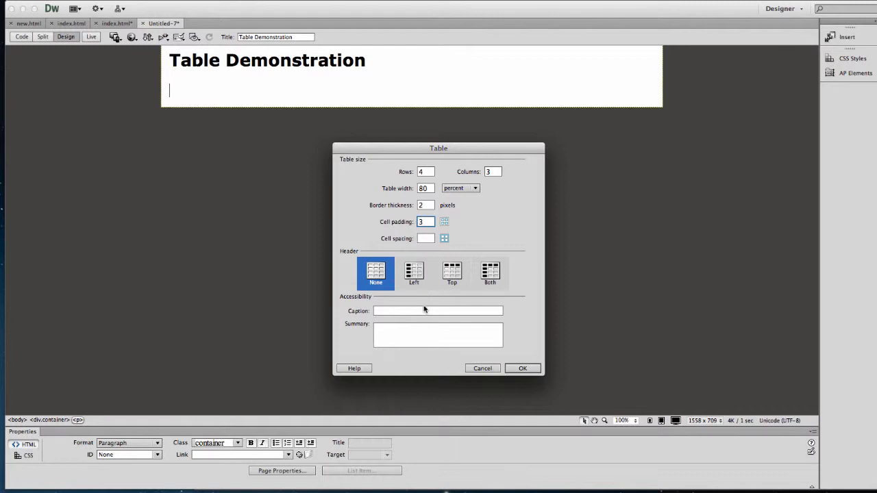
{"action": "left_click", "coordinate": [439, 310]}
{"action": "type", "text": "My favorite kinds of caffiene"}
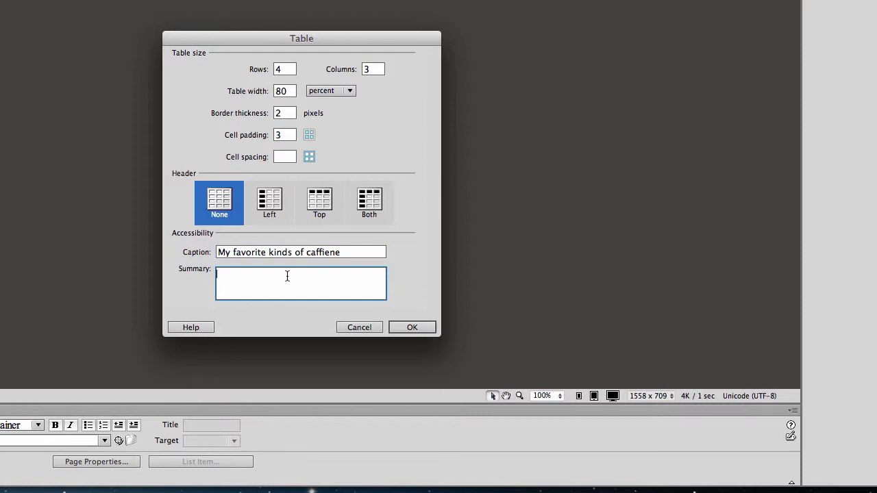
{"action": "type", "text": "Comparision of caffiene sources"}
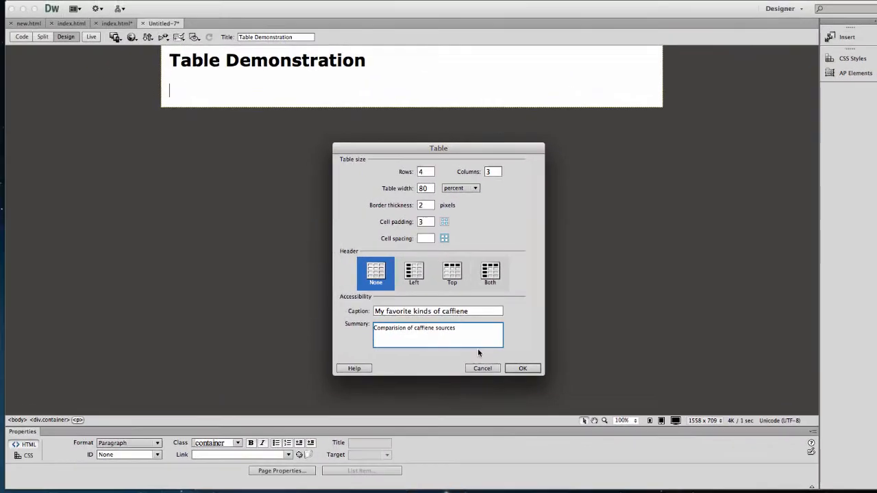
{"action": "left_click", "coordinate": [522, 369]}
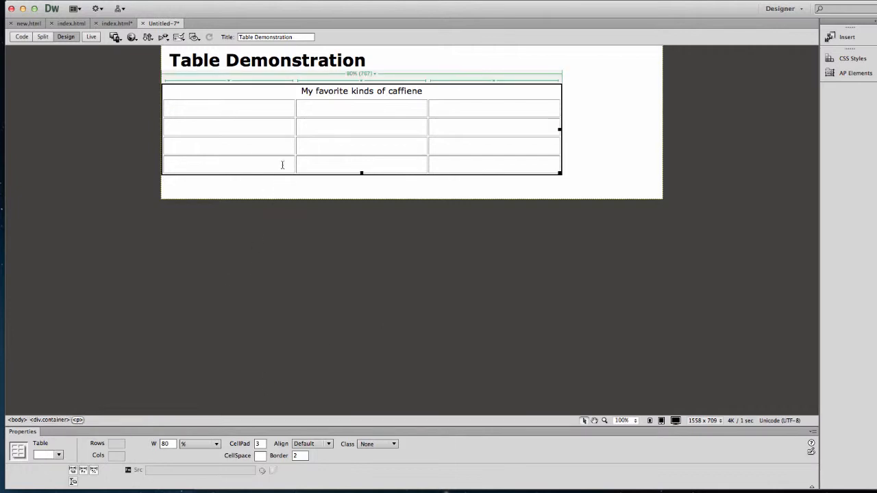
Step: Align the table to Center and place the cursor in the top-left cell
{"action": "left_click", "coordinate": [283, 164]}
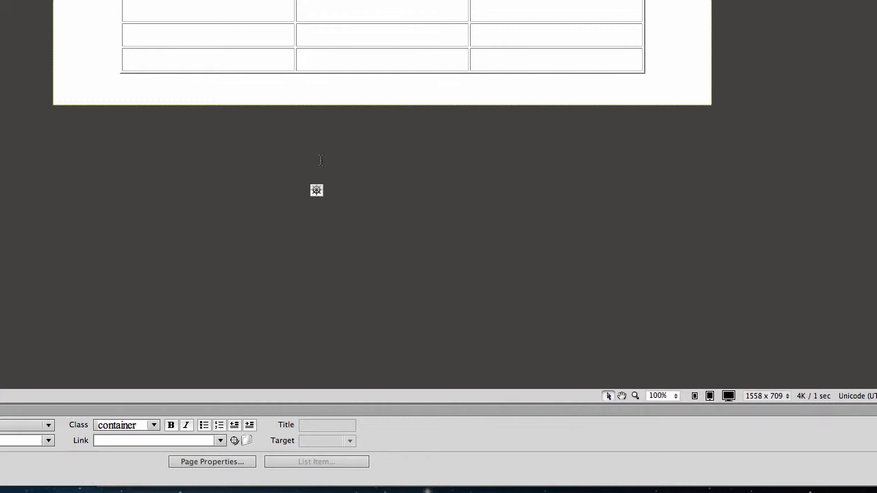
{"action": "mouse_move", "coordinate": [231, 13]}
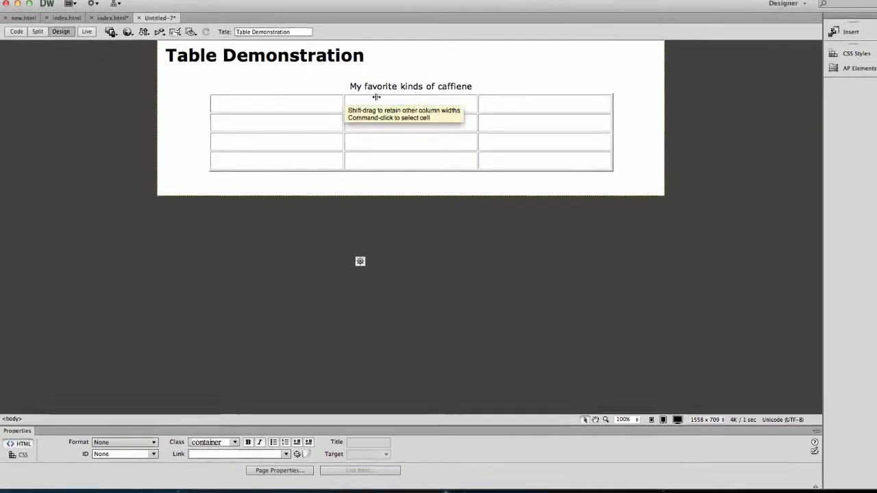
{"action": "left_click", "coordinate": [274, 108]}
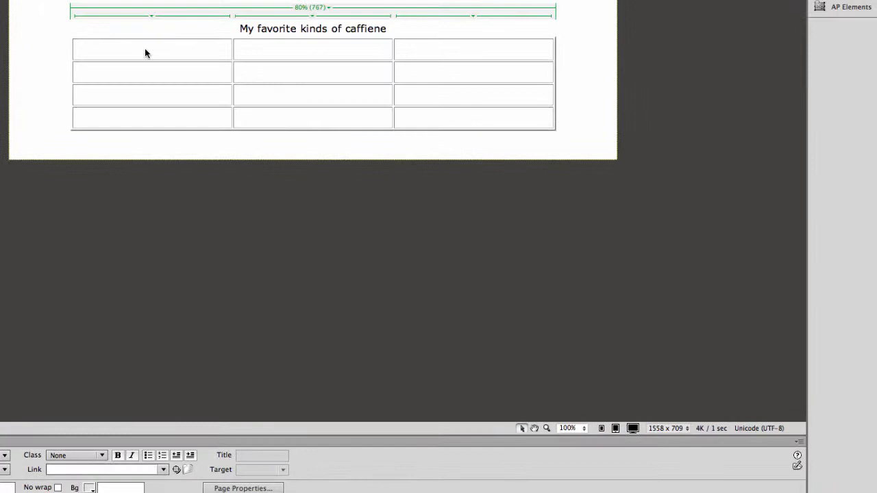
Step: Fill the top row with 'Caffiene source', 'Taste' and 'Buzz factor'
{"action": "type", "text": "Caffiene"}
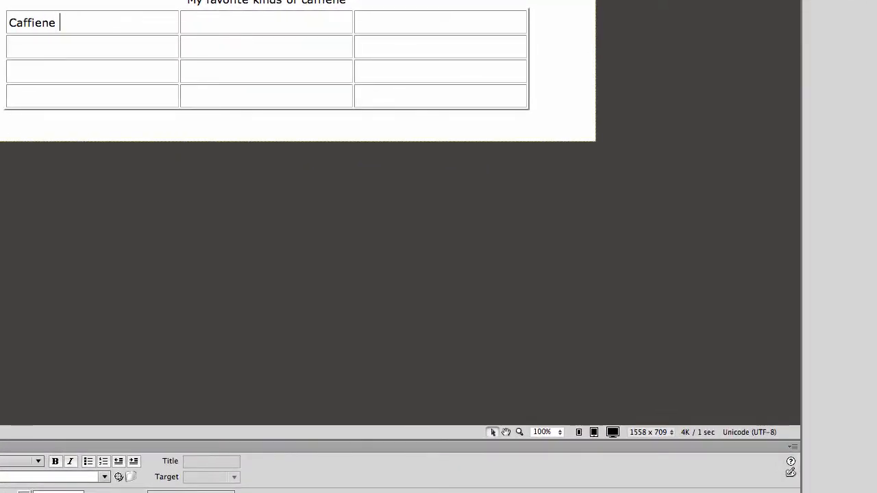
{"action": "type", "text": "source"}
{"action": "left_click", "coordinate": [267, 22]}
{"action": "type", "text": "T"}
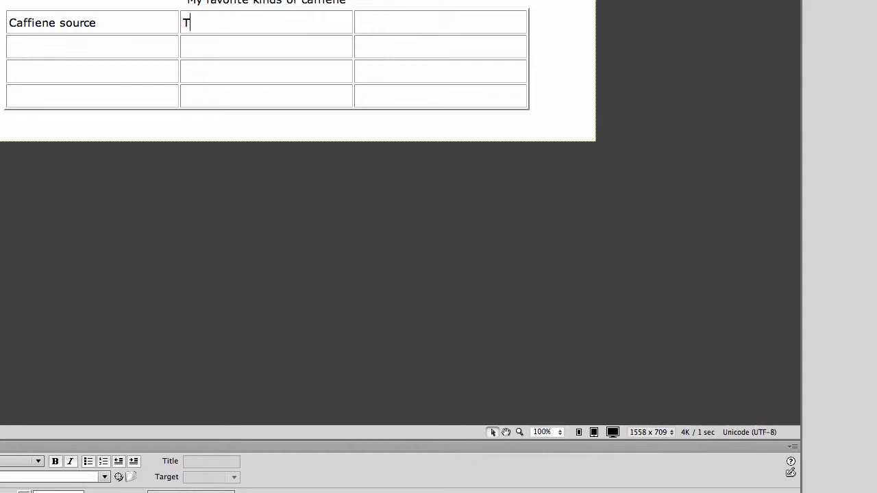
{"action": "type", "text": "aste"}
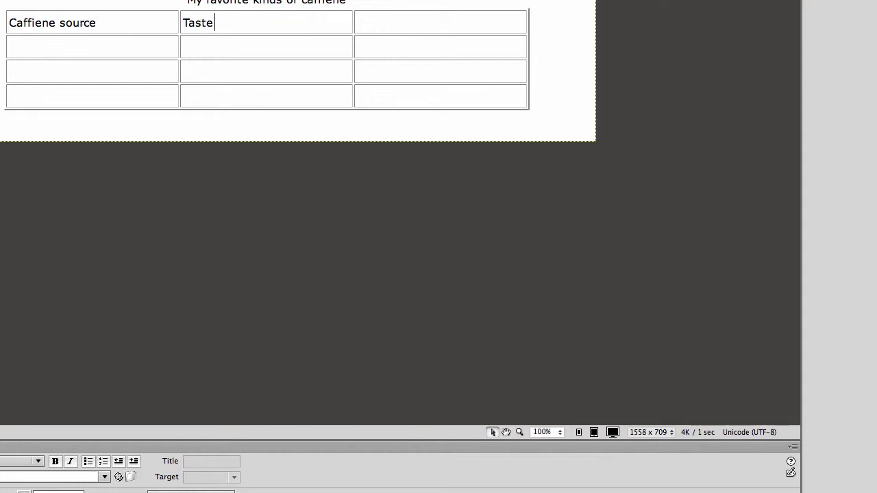
{"action": "type", "text": "Buzz factor"}
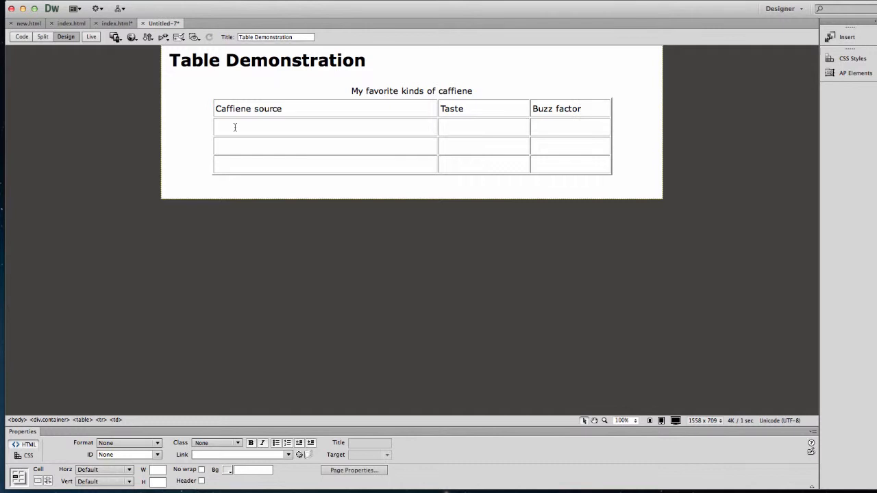
Step: Enter McDonald's Latte and Keurig - Dunkin Donuts in the first column's second and third rows
{"action": "left_click", "coordinate": [236, 127]}
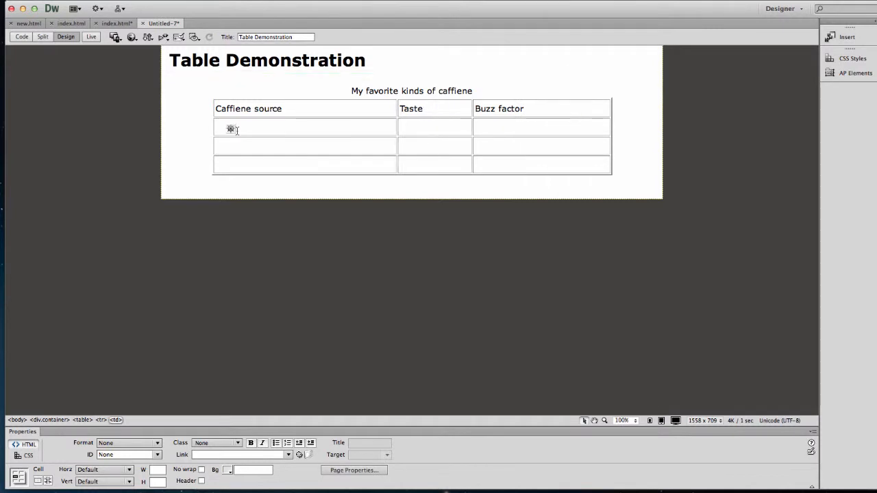
{"action": "type", "text": "MC"}
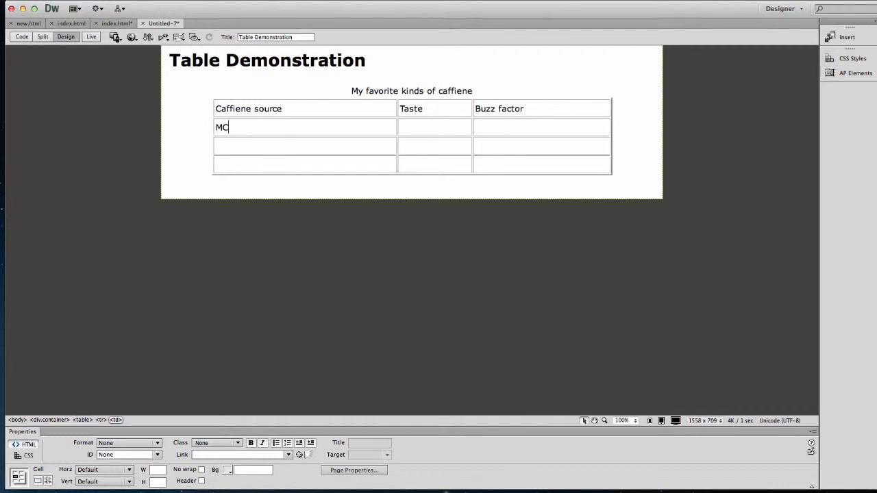
{"action": "type", "text": "Dona"}
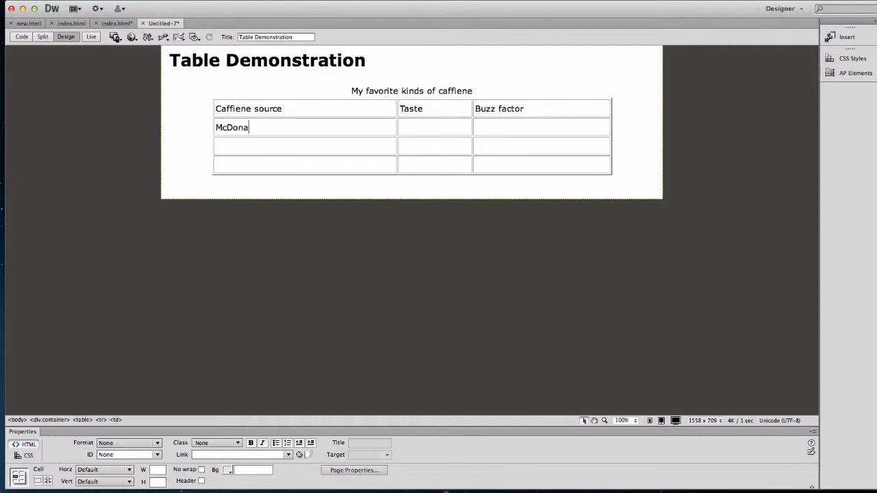
{"action": "type", "text": "ld"}
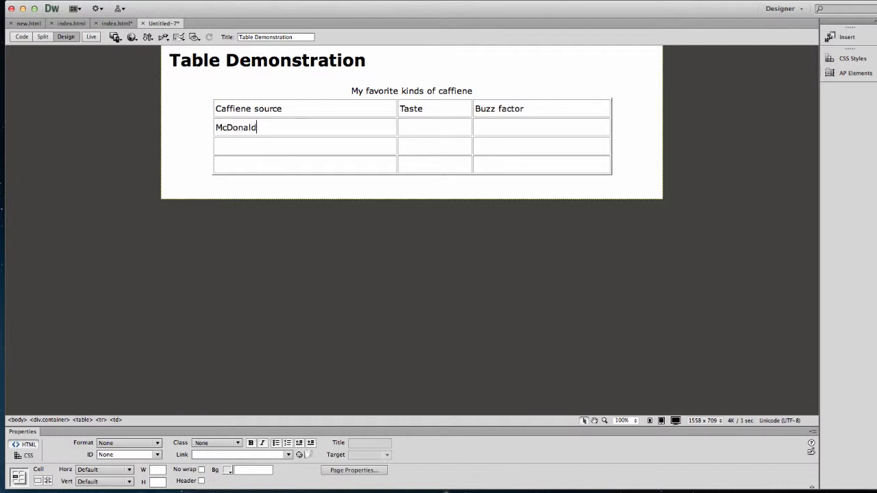
{"action": "type", "text": "'s Latte"}
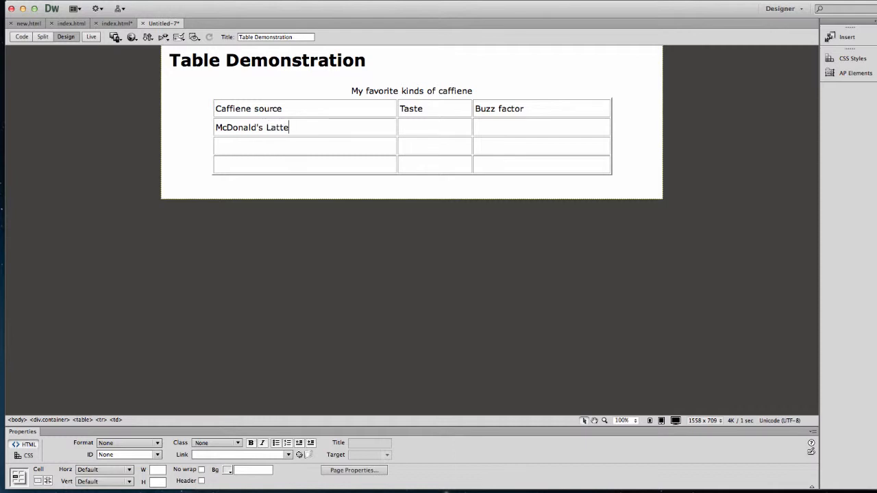
{"action": "type", "text": "K"}
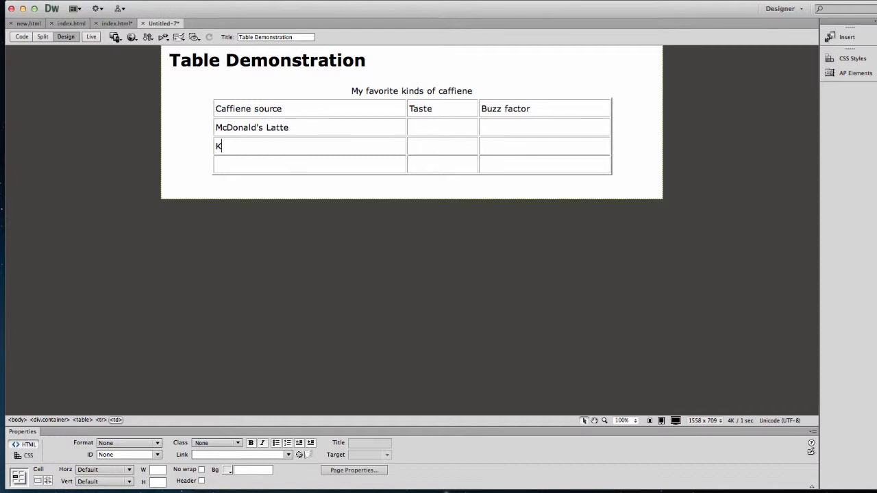
{"action": "type", "text": "eurig"}
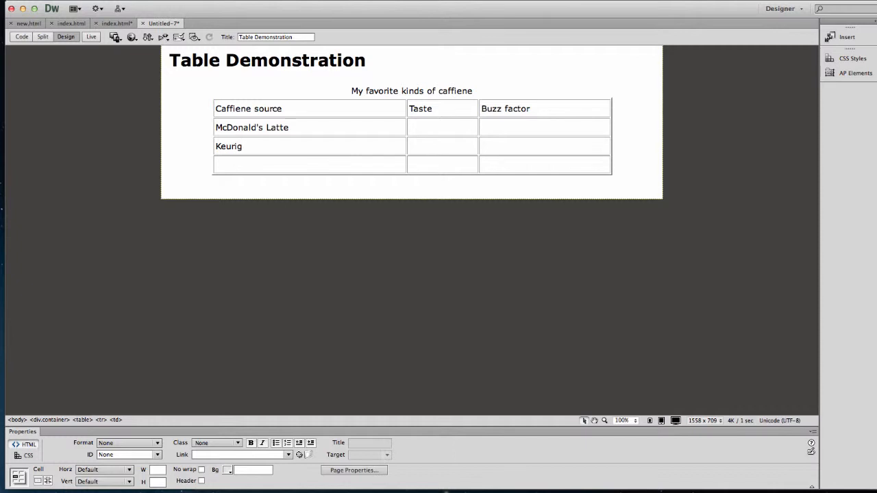
{"action": "type", "text": "-"}
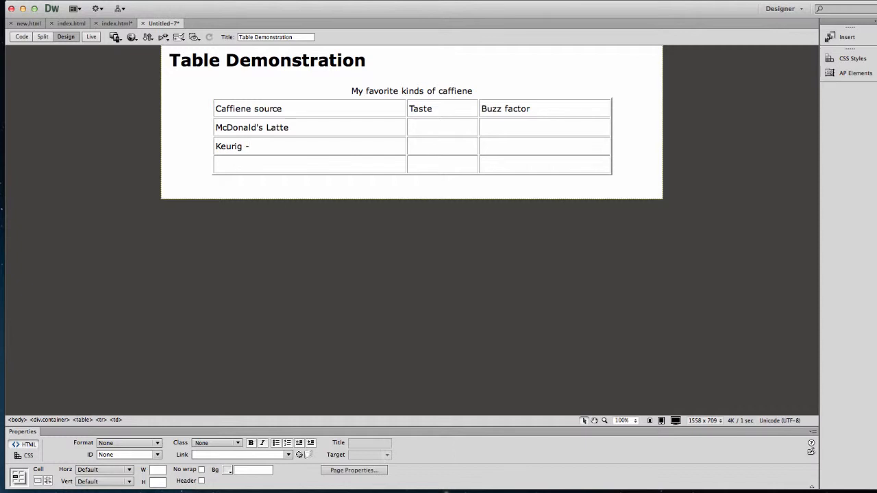
{"action": "type", "text": "Dunkin"}
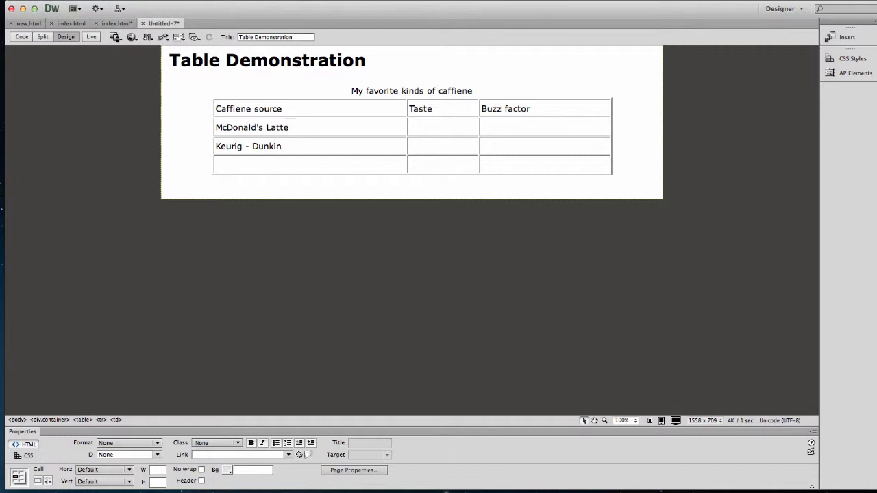
{"action": "type", "text": "Donuts"}
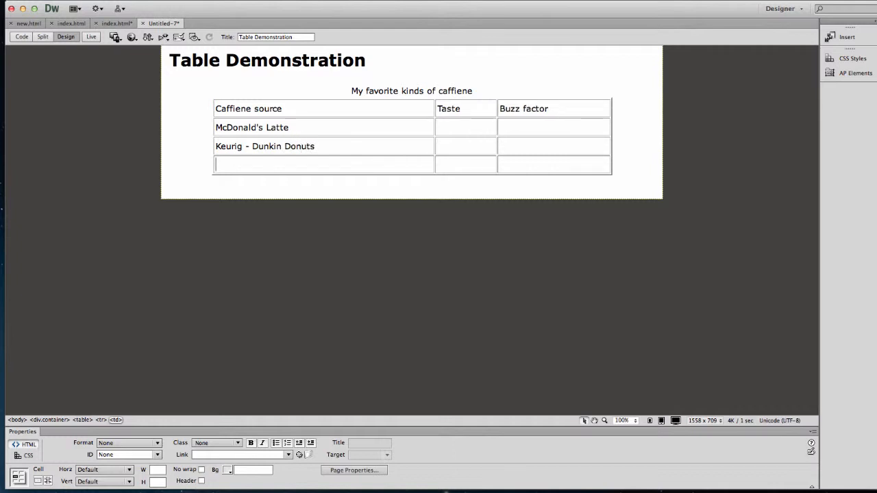
Step: Add Half-Caf, Green Tea and Herbal tea below, creating new rows as needed
{"action": "type", "text": "Half-"}
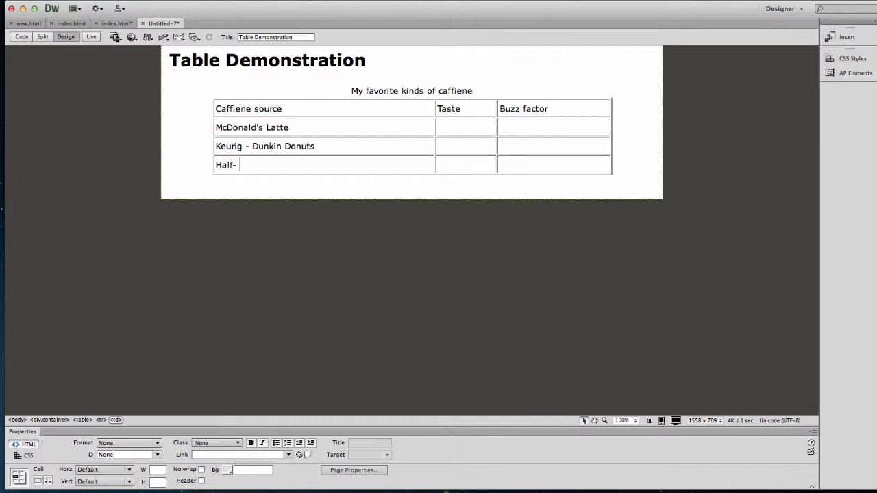
{"action": "type", "text": "C"}
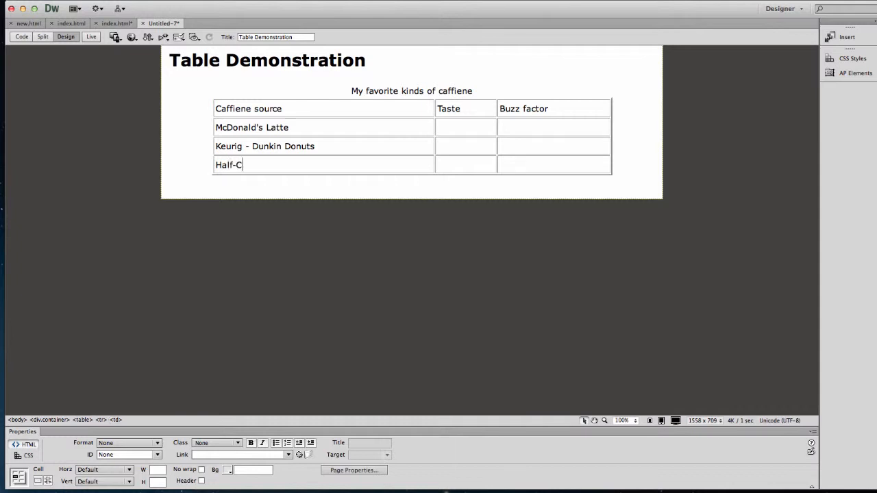
{"action": "type", "text": "af"}
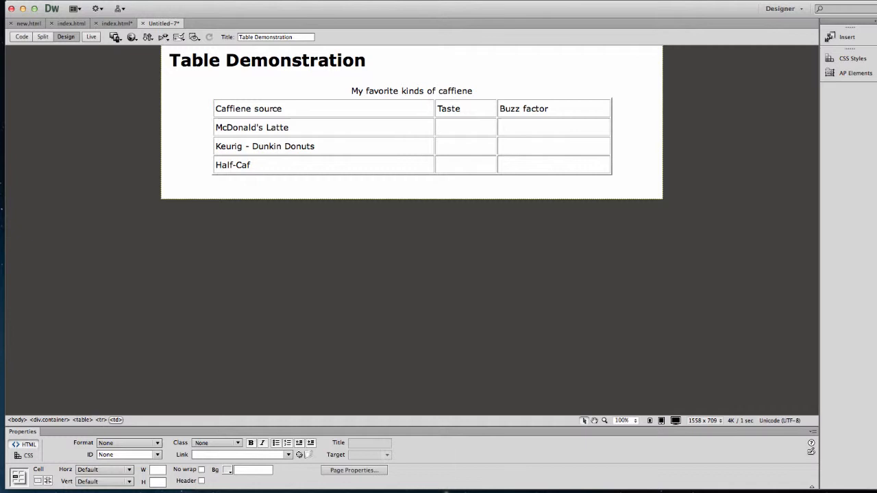
{"action": "type", "text": "Green Tea"}
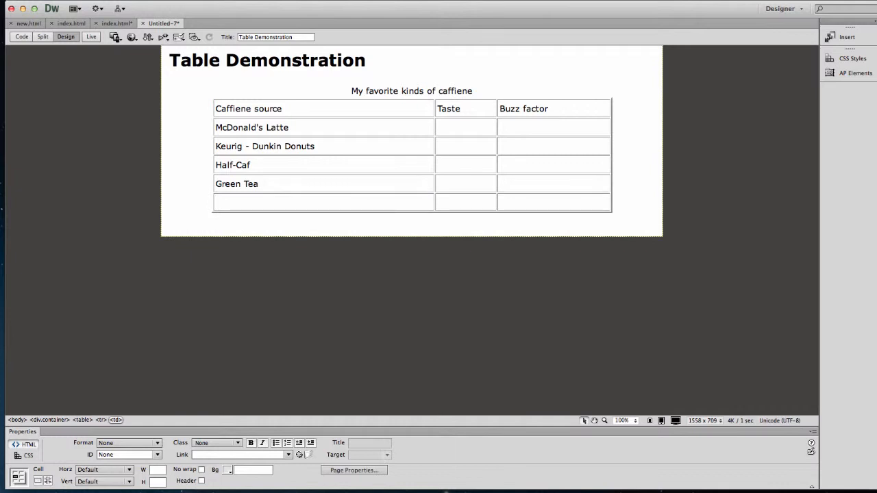
{"action": "type", "text": "Herbal te"}
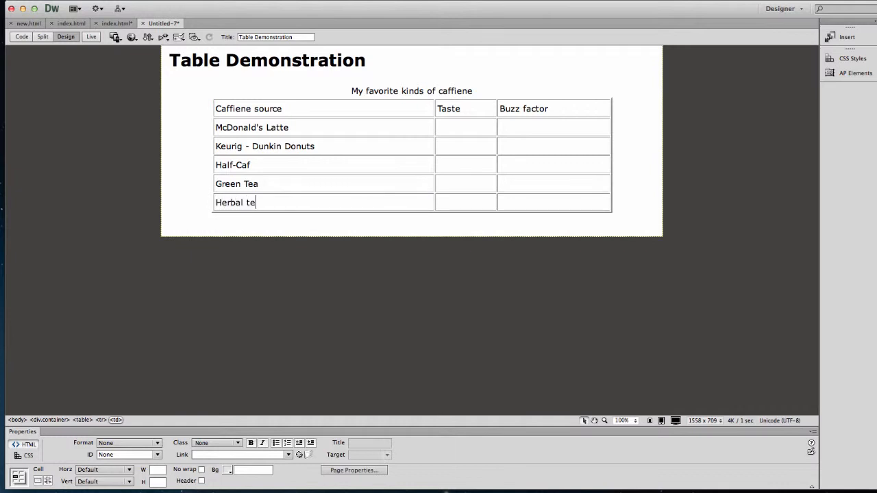
{"action": "type", "text": "a"}
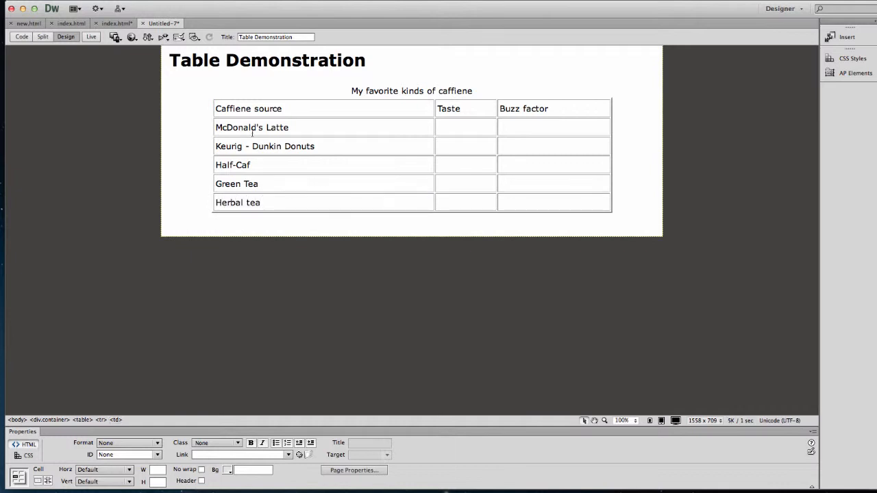
Step: Fill the Taste column with Love, like, like, like, love
{"action": "left_click", "coordinate": [460, 127]}
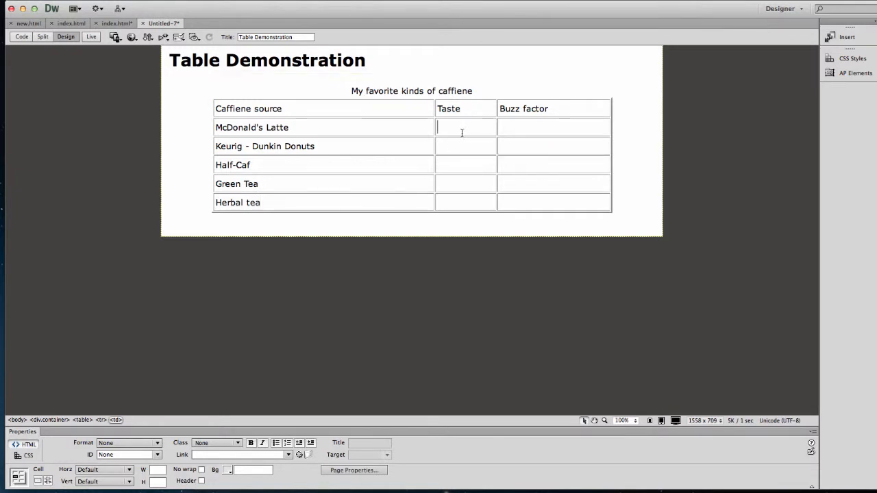
{"action": "type", "text": "Love"}
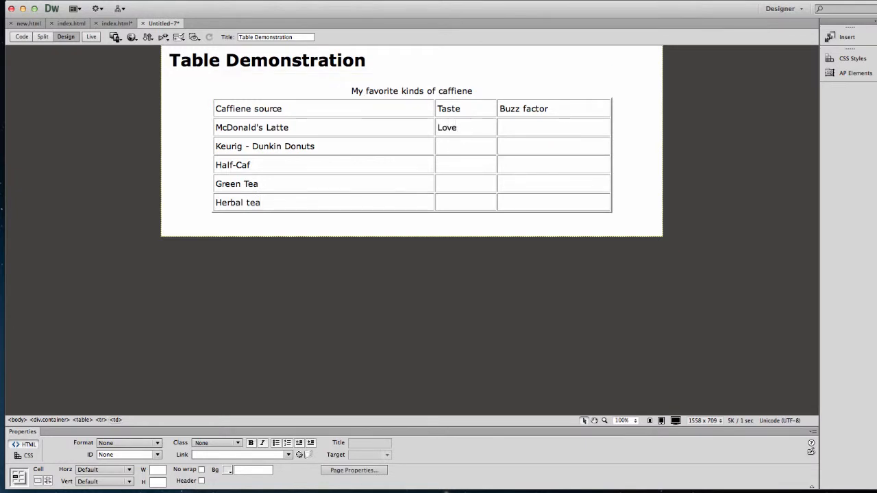
{"action": "left_click", "coordinate": [464, 145]}
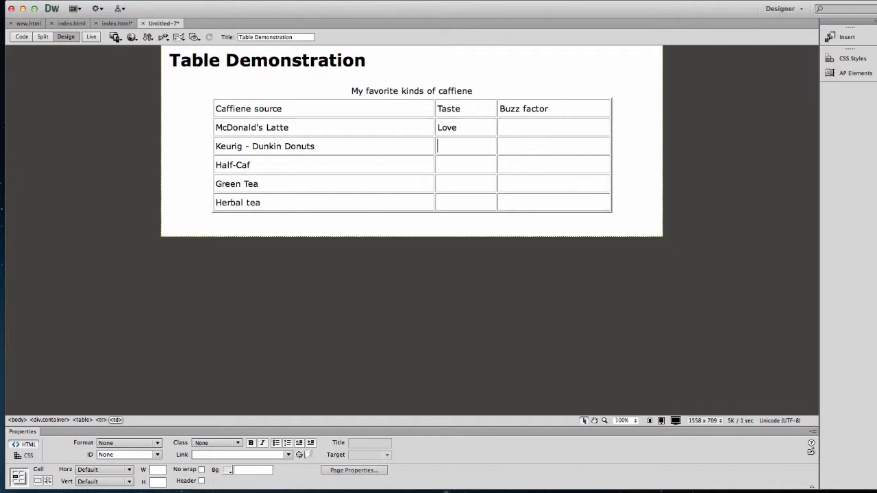
{"action": "type", "text": "like"}
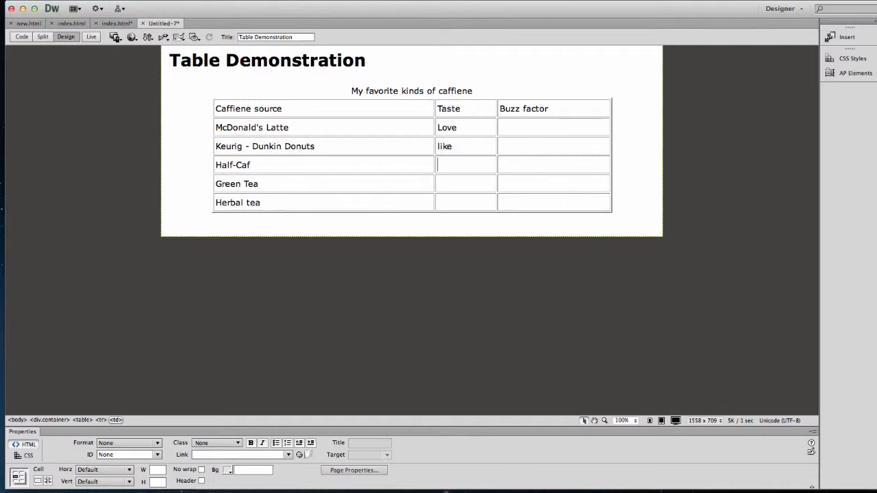
{"action": "type", "text": "like"}
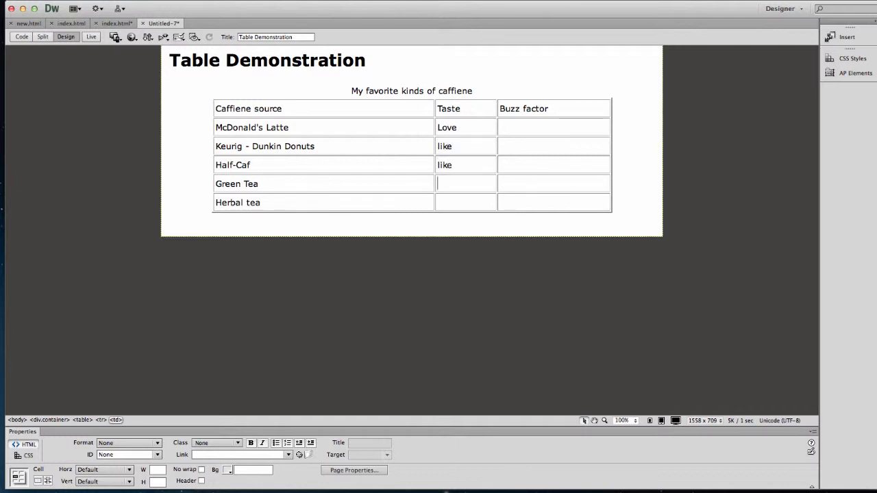
{"action": "type", "text": "like"}
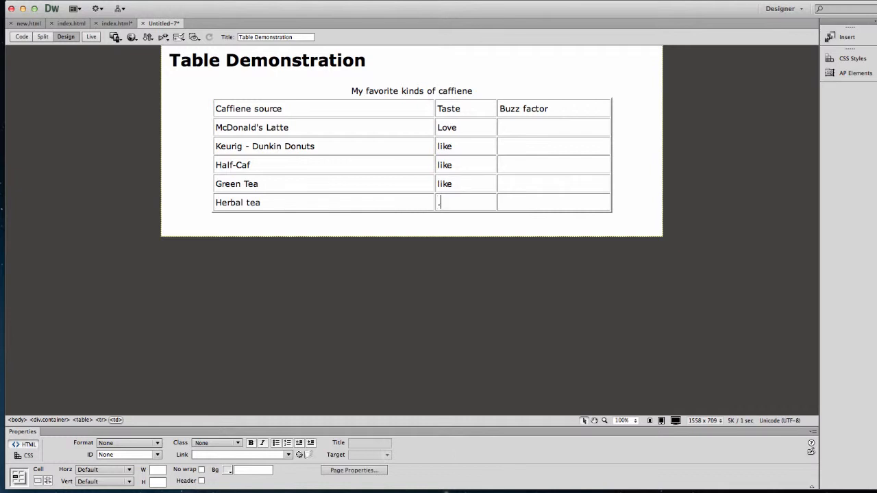
{"action": "type", "text": "lv\\\\\\"}
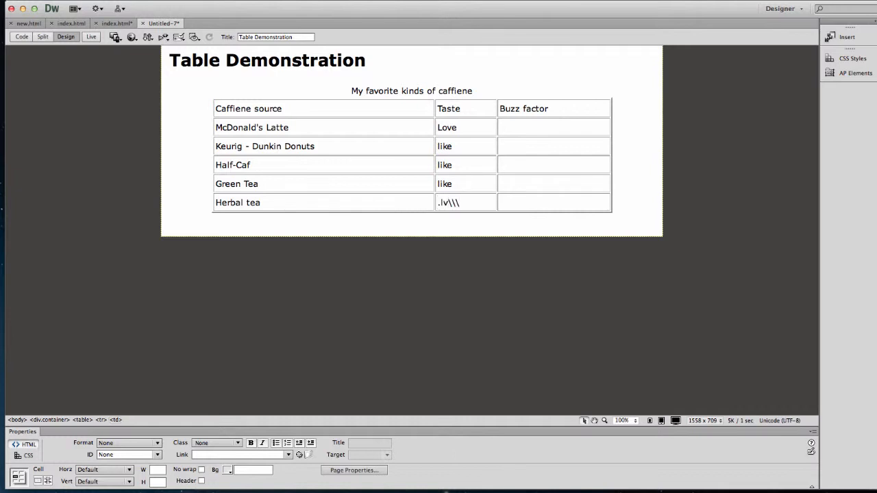
{"action": "type", "text": "love"}
{"action": "type", "text": "HIGH"}
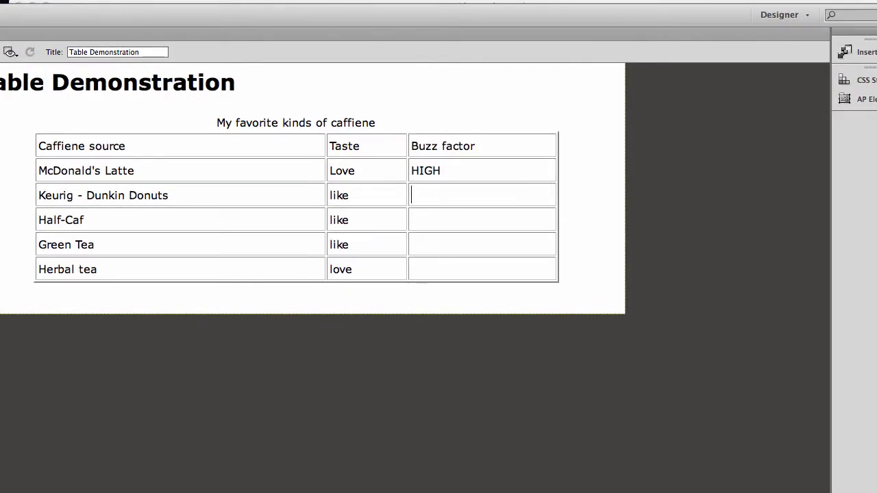
Step: Fill the Buzz factor column with Medium, Low, Very Low and Non-existent below HIGH
{"action": "type", "text": "Medium"}
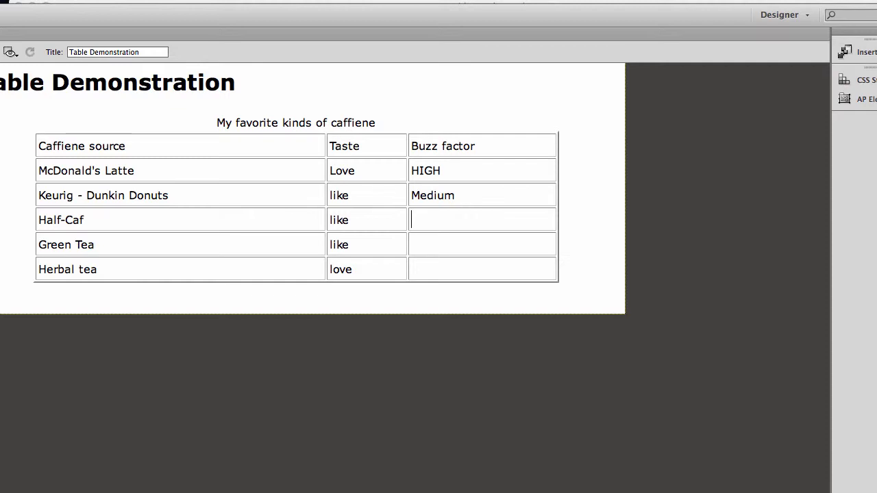
{"action": "type", "text": "Low"}
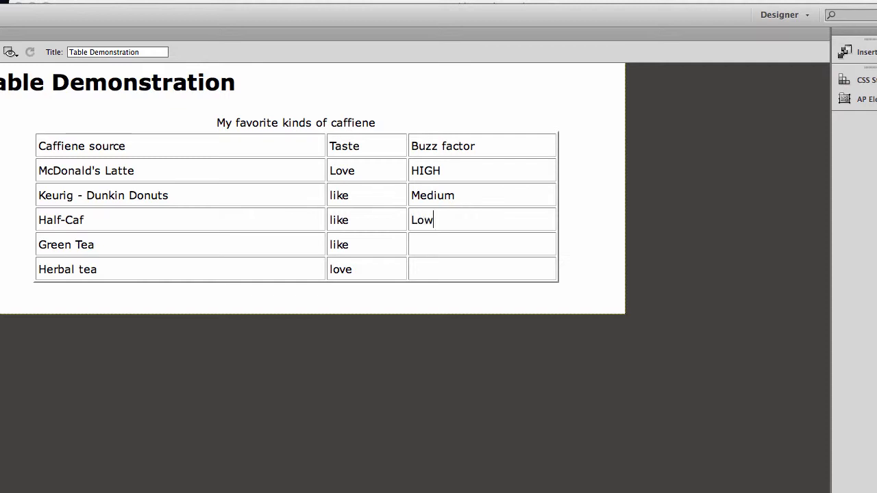
{"action": "type", "text": "Very"}
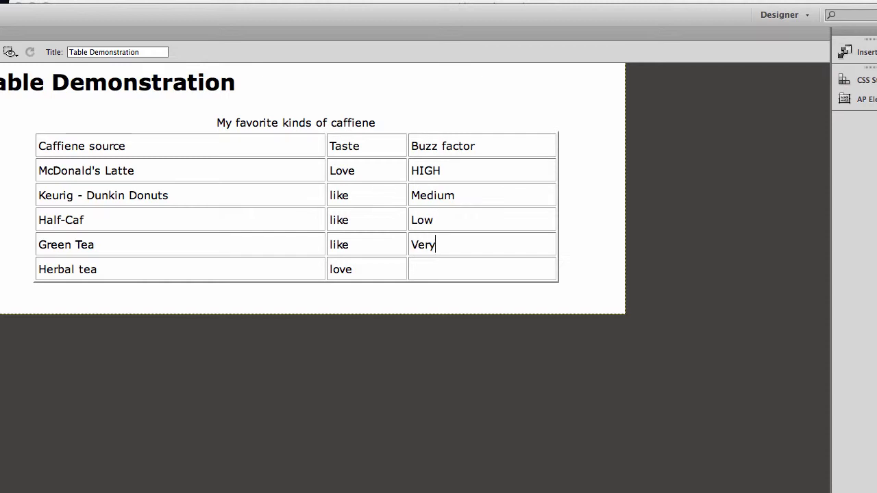
{"action": "type", "text": "Low"}
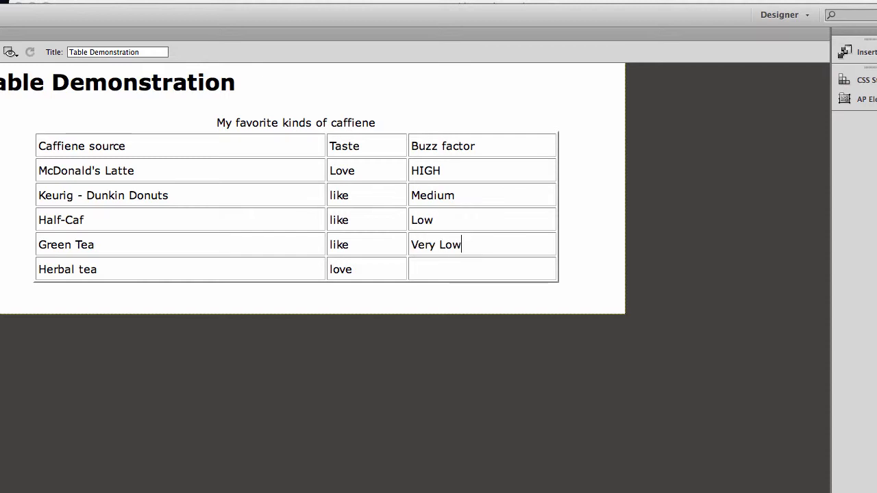
{"action": "type", "text": "Non-"}
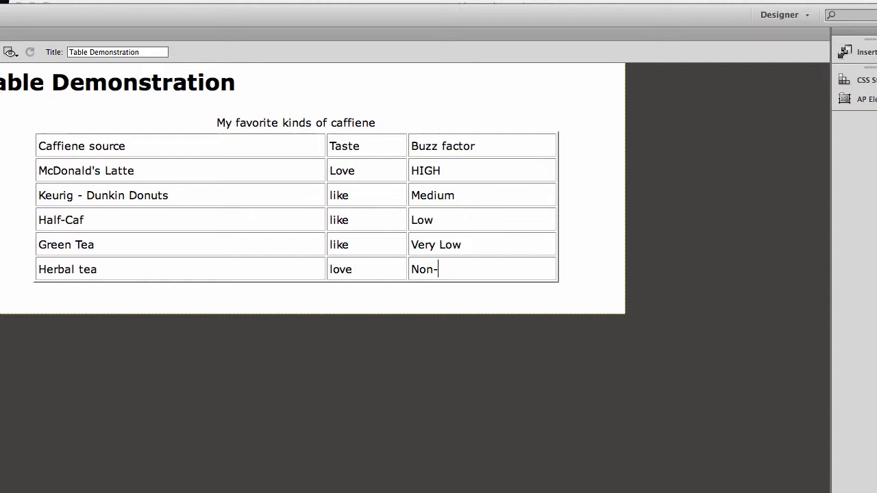
{"action": "type", "text": "existent"}
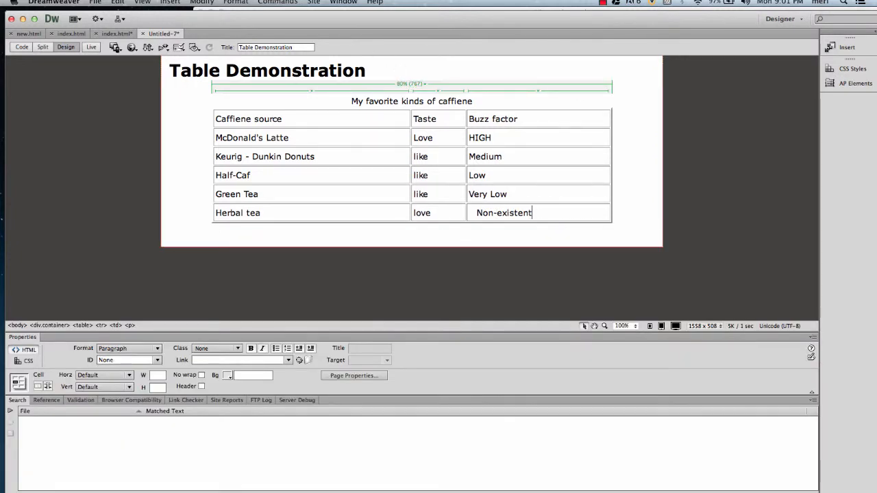
Step: Run Check Spelling, changing 'Caffiene' to 'Caffeine' and ignoring Keurig, Dunkin and Half-Caf
{"action": "left_click", "coordinate": [280, 3]}
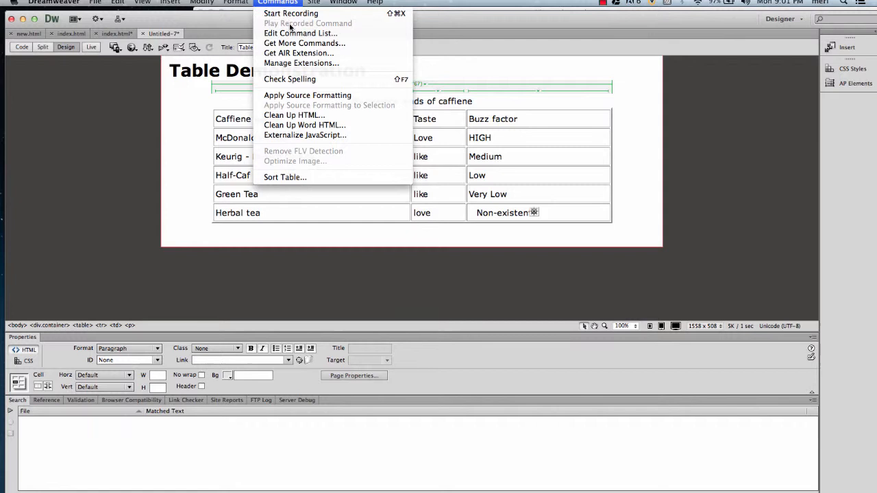
{"action": "mouse_move", "coordinate": [305, 42]}
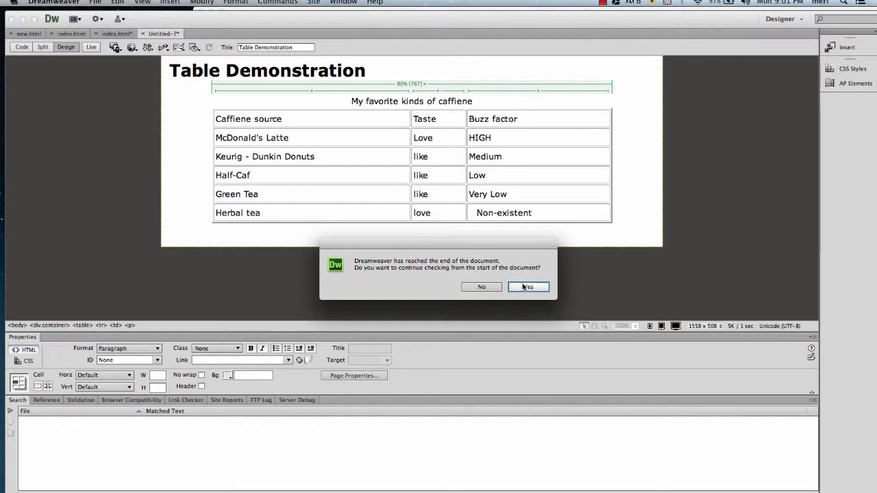
{"action": "left_click", "coordinate": [527, 286]}
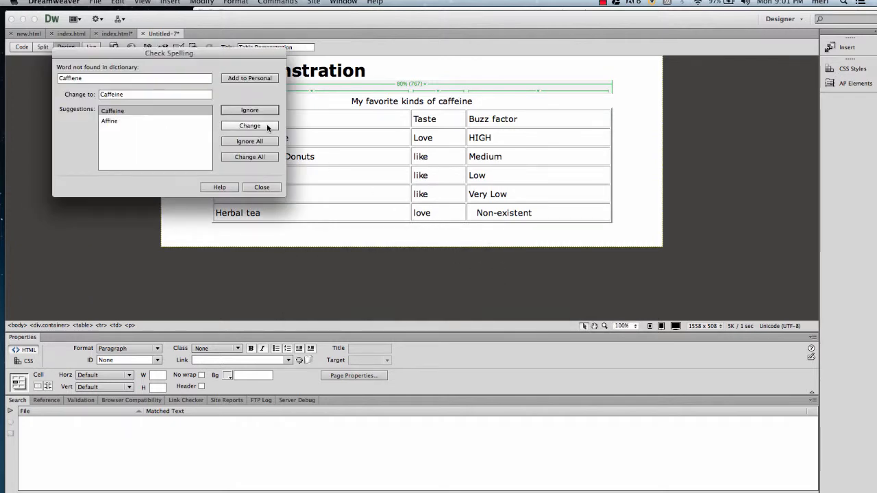
{"action": "left_click", "coordinate": [249, 126]}
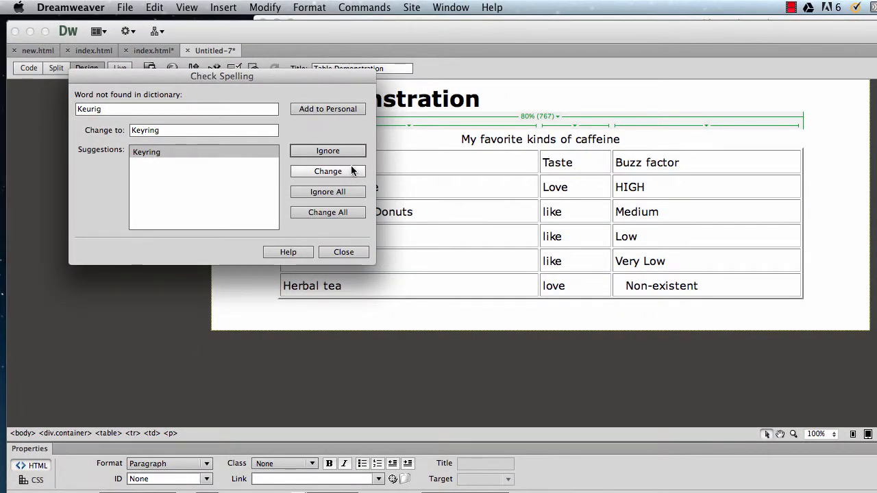
{"action": "left_click", "coordinate": [327, 149]}
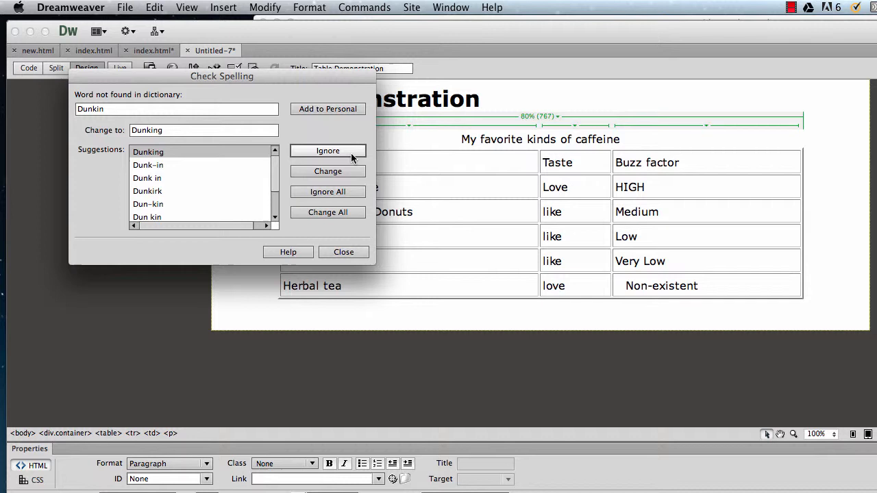
{"action": "left_click", "coordinate": [328, 151]}
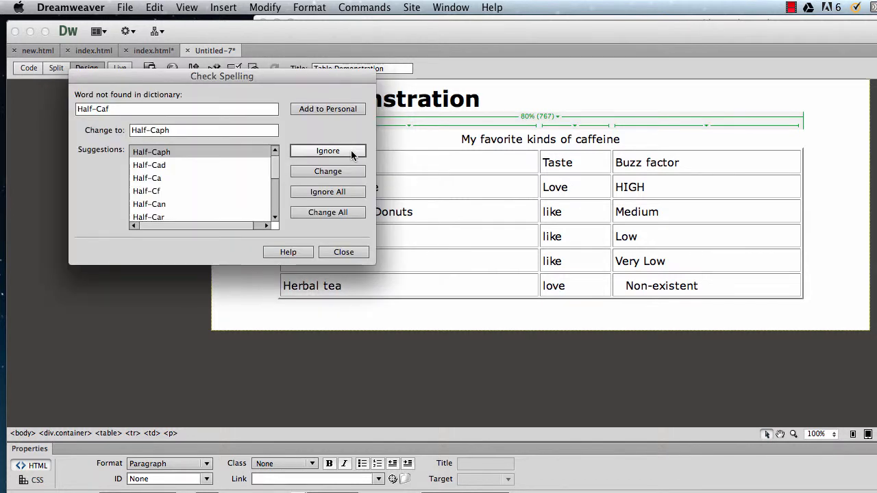
{"action": "left_click", "coordinate": [328, 151]}
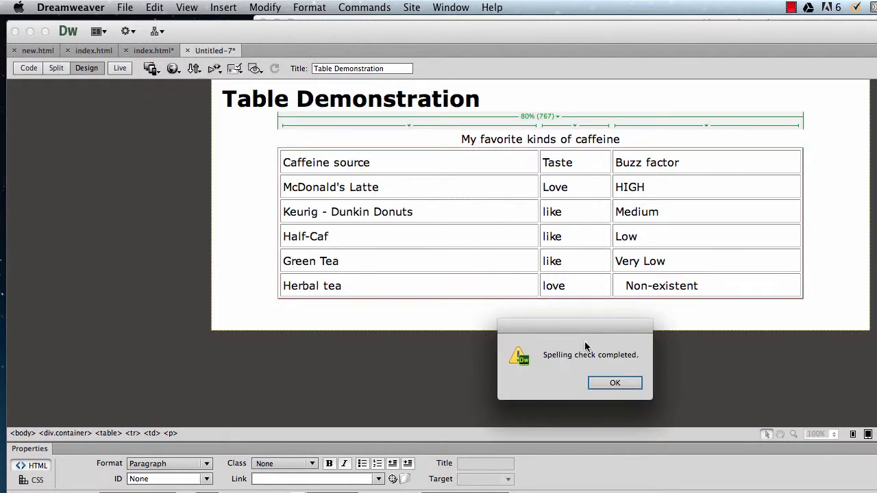
{"action": "left_click", "coordinate": [614, 384]}
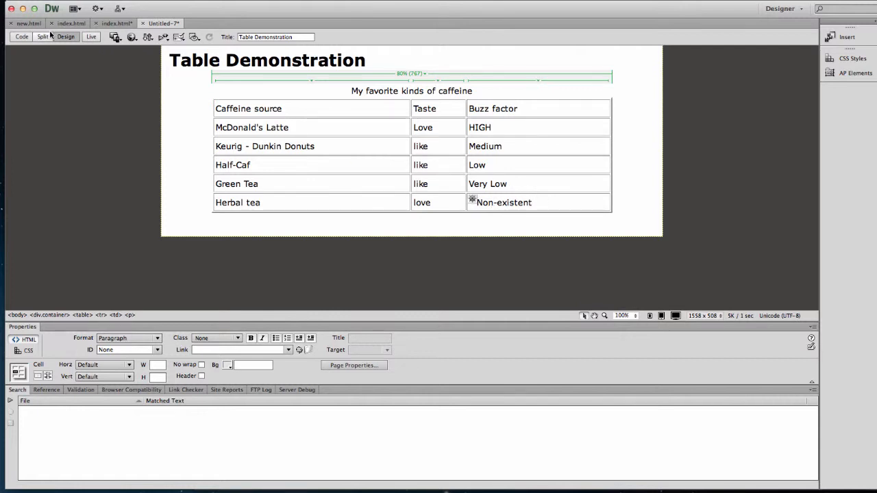
Step: Switch to Split view so the HTML source shows beside the table design
{"action": "left_click", "coordinate": [42, 38]}
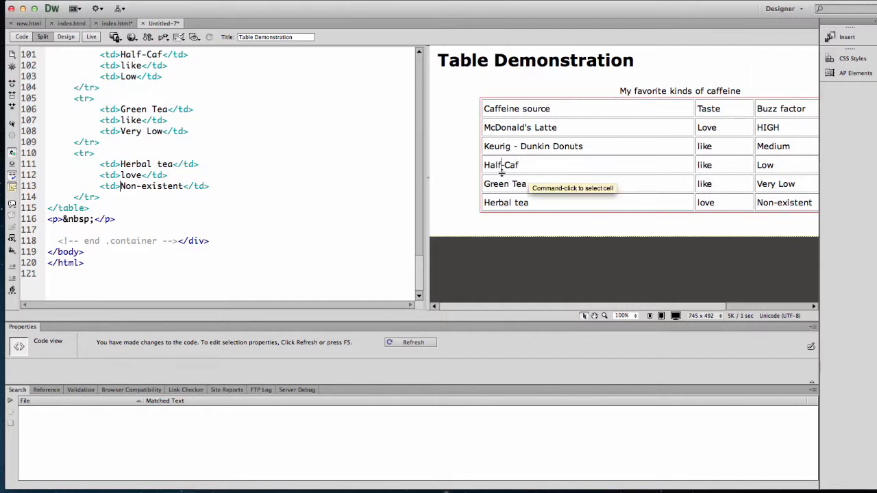
Step: Change the first-column <td> cells from McDonald's Latte through Herbal tea to <th> in code
{"action": "left_click", "coordinate": [506, 164]}
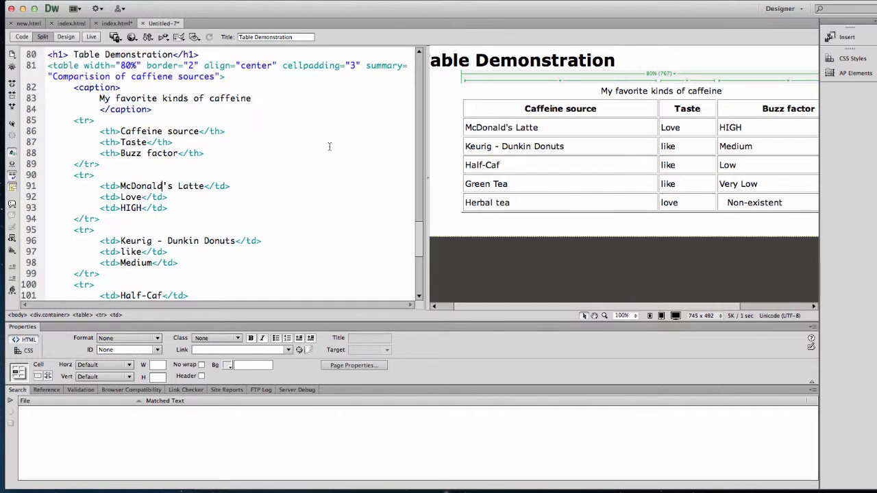
{"action": "mouse_move", "coordinate": [150, 175]}
{"action": "type", "text": "h"}
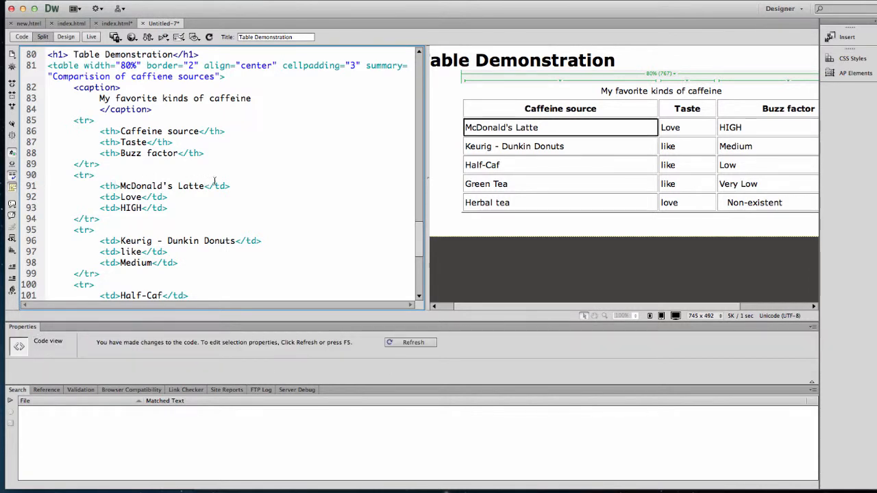
{"action": "left_click", "coordinate": [221, 186]}
{"action": "type", "text": "h"}
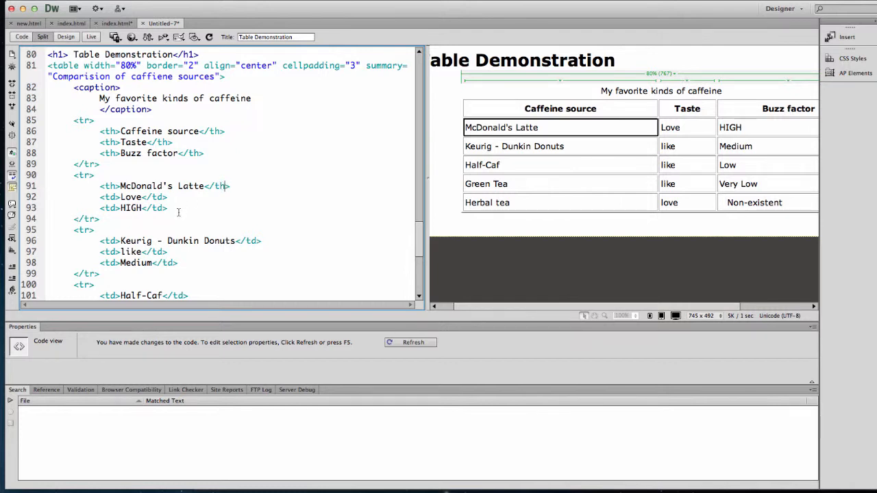
{"action": "scroll", "scroll_direction": "down", "scroll_amount": 3}
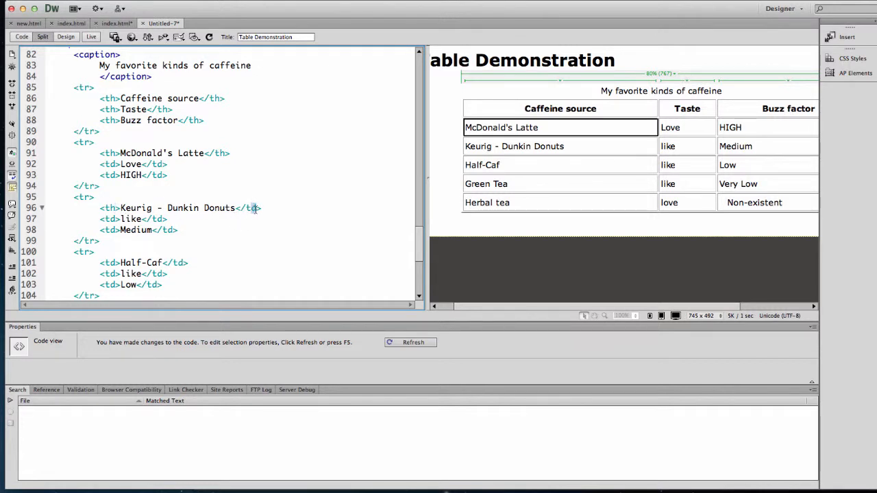
{"action": "scroll", "scroll_direction": "down", "scroll_amount": 3}
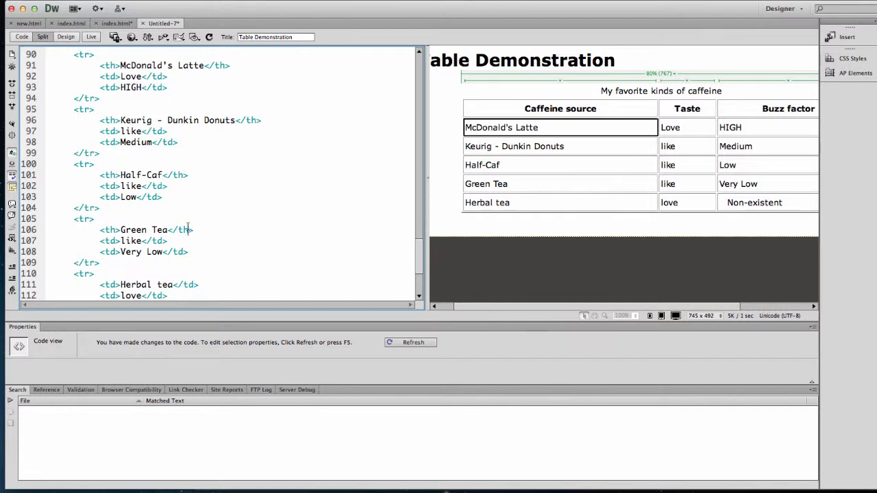
{"action": "scroll", "scroll_direction": "down", "scroll_amount": 3}
{"action": "type", "text": "."}
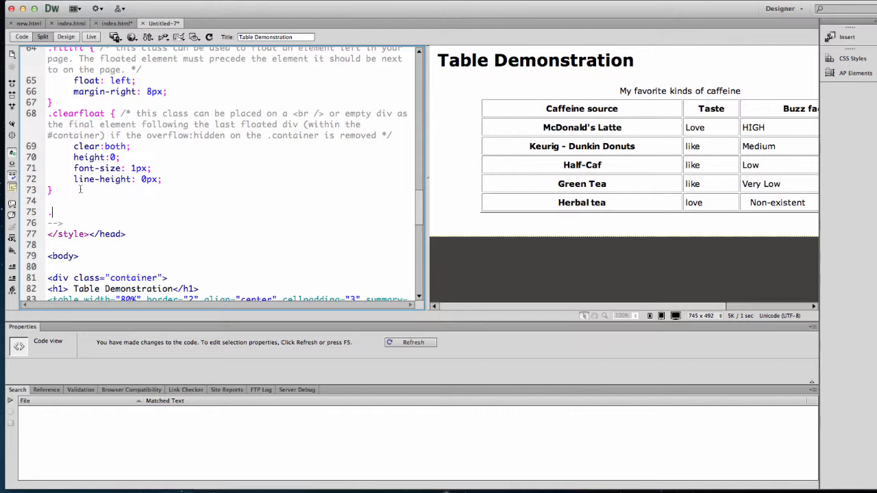
Step: Write the rule .source { text-align:left; color:#900; } using code hints and the colour picker
{"action": "type", "text": "source"}
{"action": "type", "text": "{"}
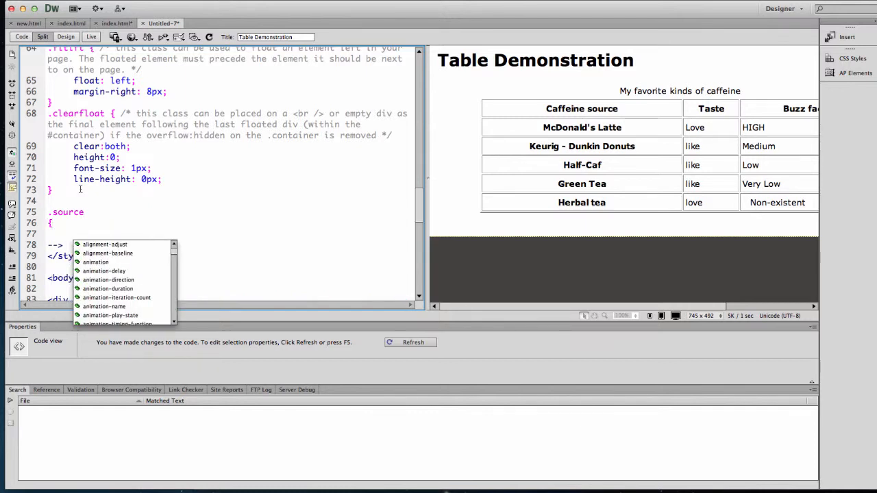
{"action": "type", "text": "text-align:left;"}
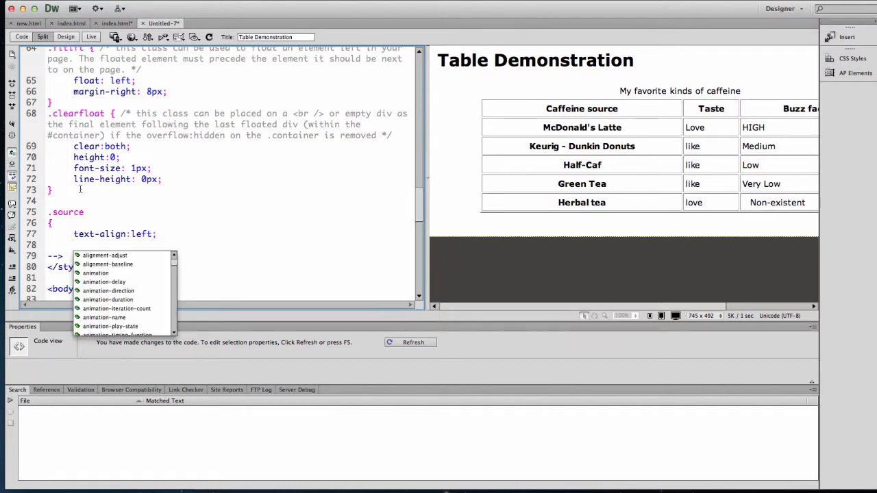
{"action": "type", "text": "col"}
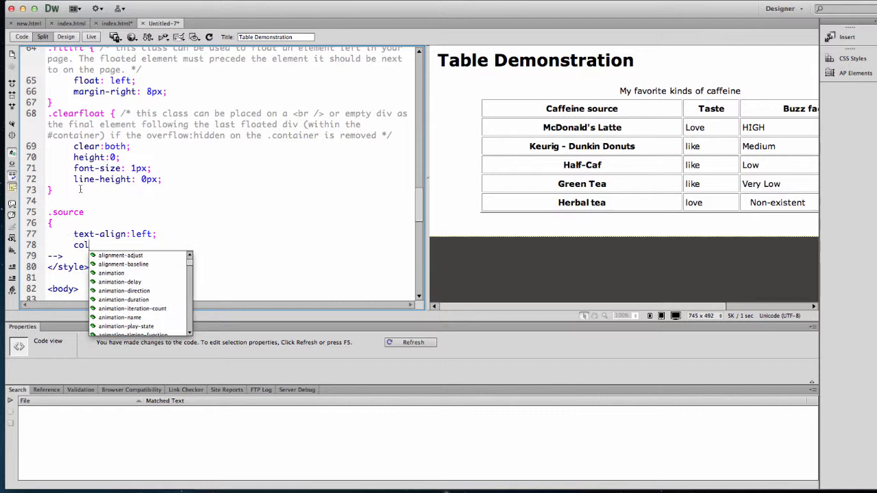
{"action": "type", "text": "or:"}
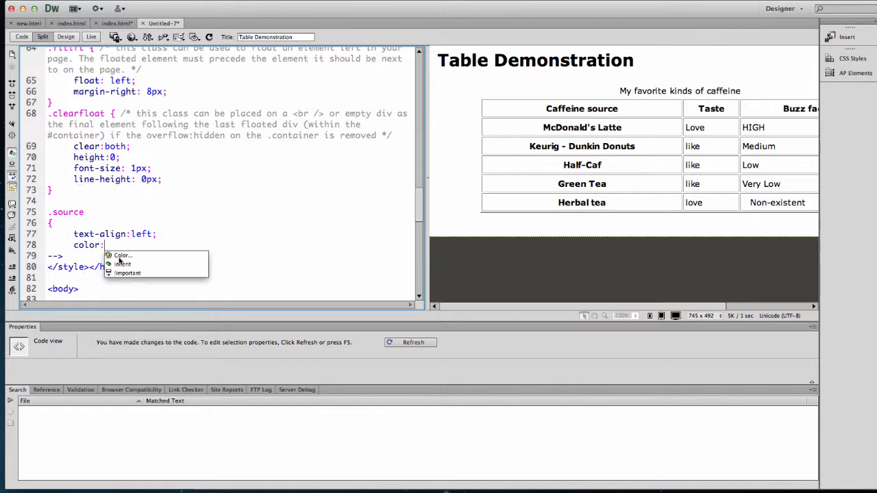
{"action": "left_click", "coordinate": [123, 255]}
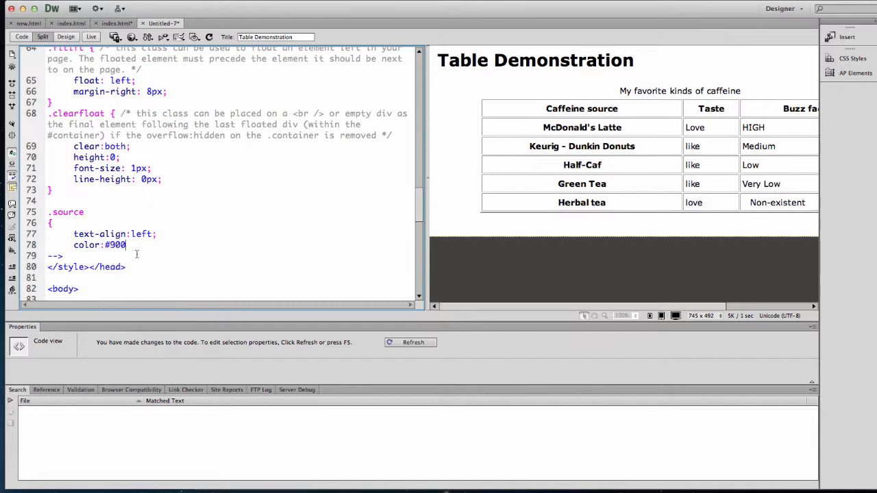
{"action": "type", "text": ";"}
{"action": "type", "text": "}"}
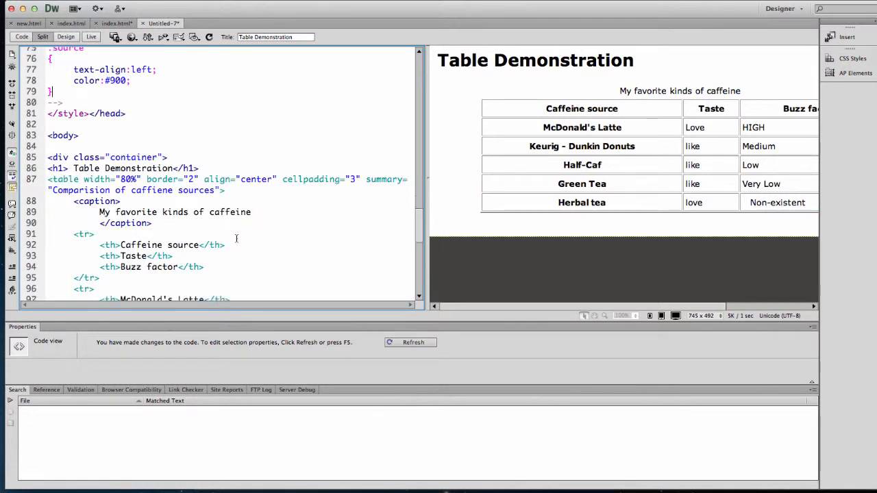
Step: Add class="source" to each first-column <th> tag by copying and pasting down the column
{"action": "scroll", "scroll_direction": "down", "scroll_amount": 3}
{"action": "type", "text": " class=\"source\""}
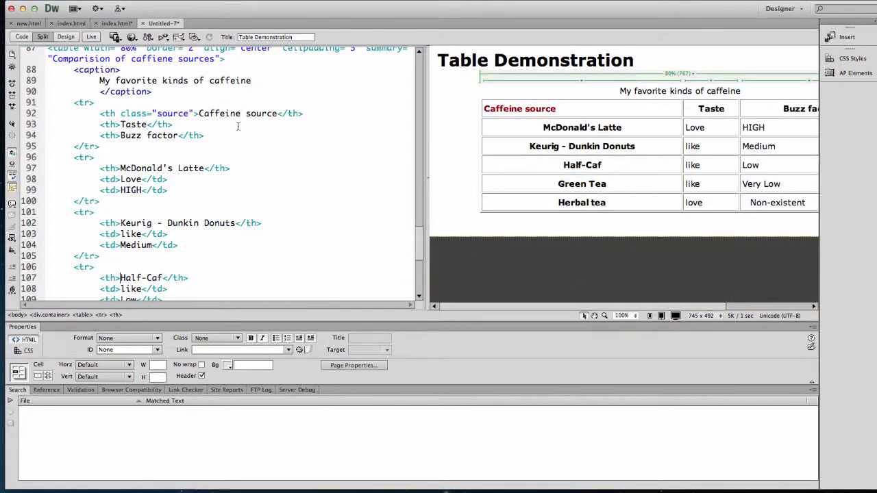
{"action": "double_click", "coordinate": [173, 113]}
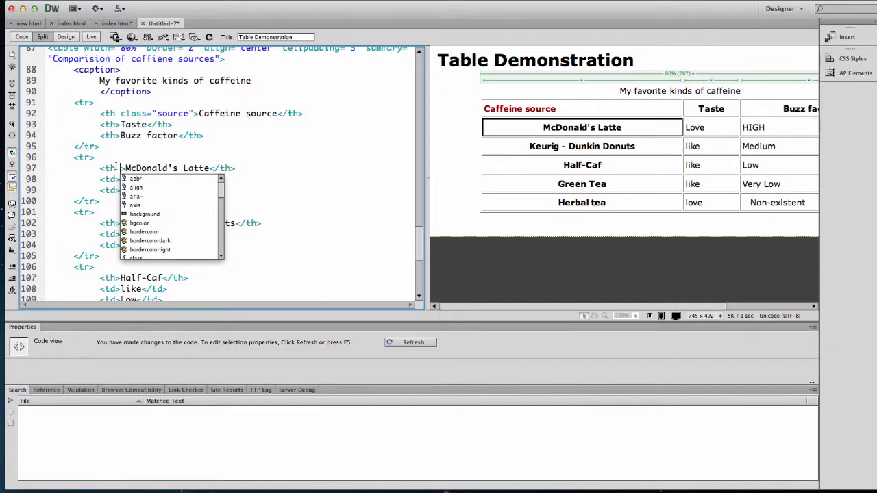
{"action": "right_click", "coordinate": [116, 222]}
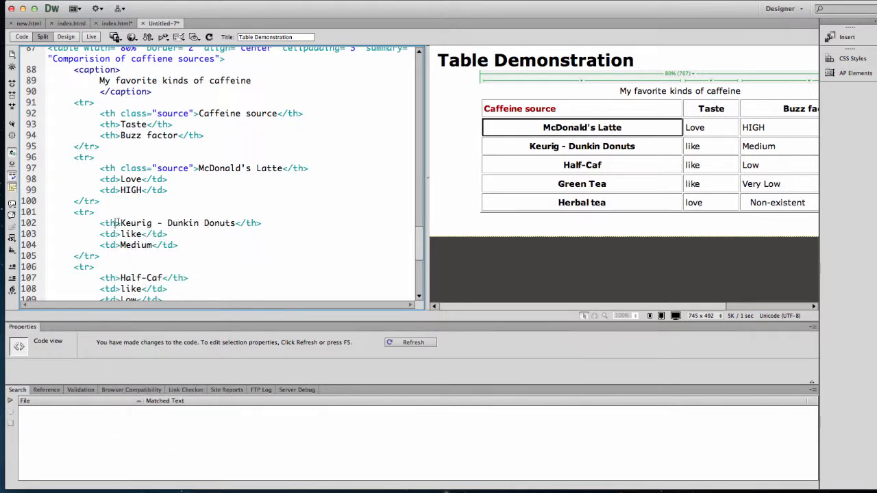
{"action": "scroll", "scroll_direction": "down", "scroll_amount": 3}
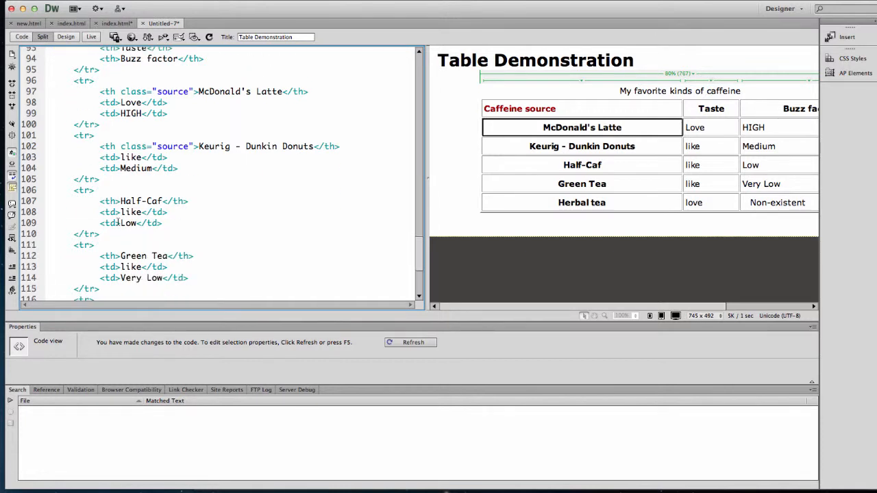
{"action": "left_click", "coordinate": [118, 200]}
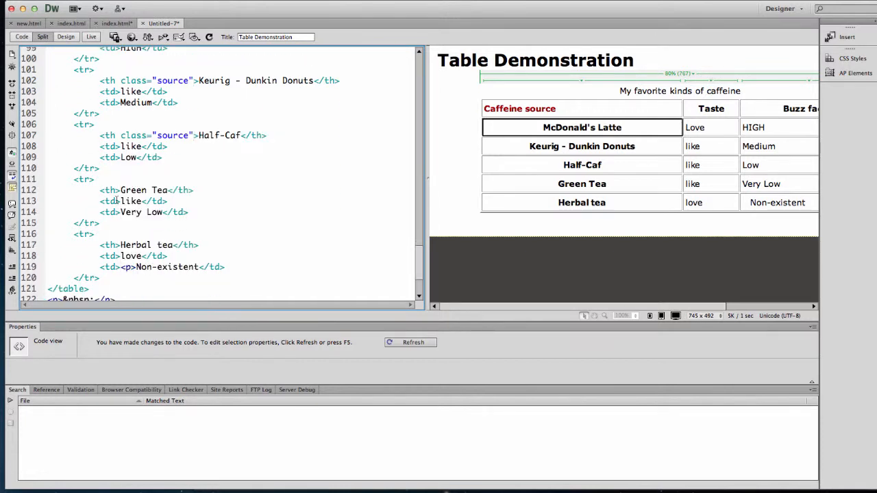
{"action": "type", "text": "class=\"source\""}
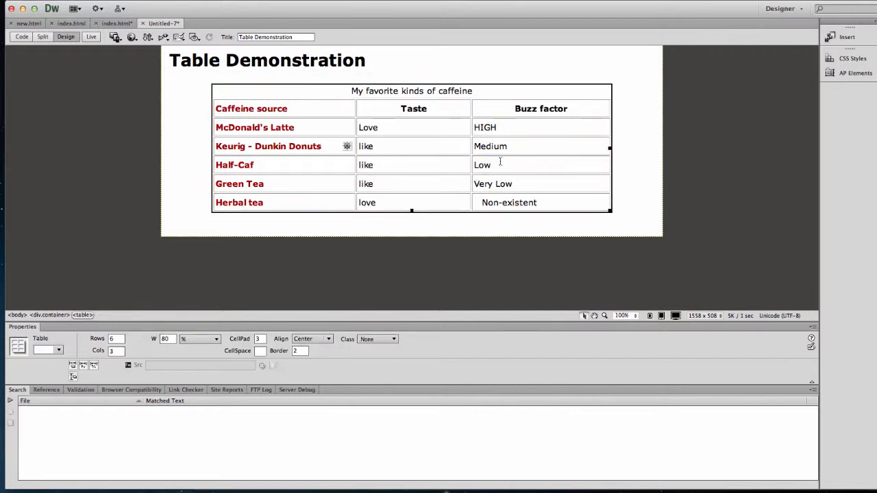
{"action": "mouse_move", "coordinate": [427, 141]}
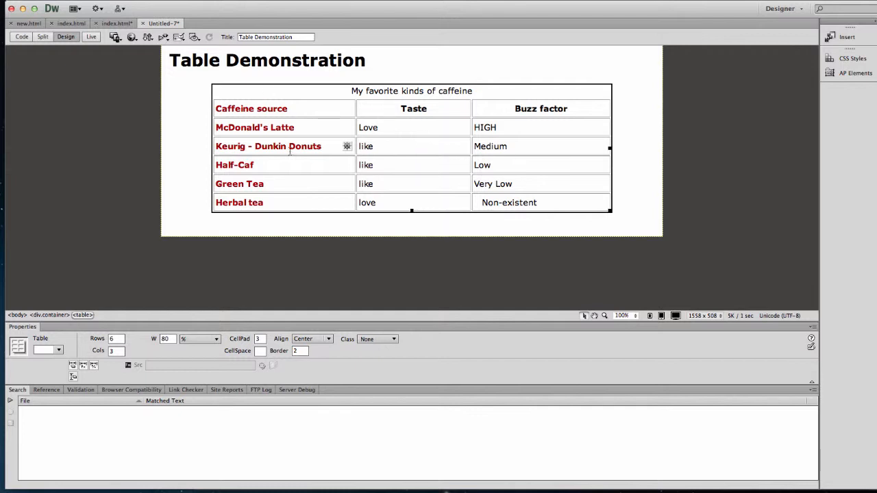
{"action": "mouse_move", "coordinate": [247, 130]}
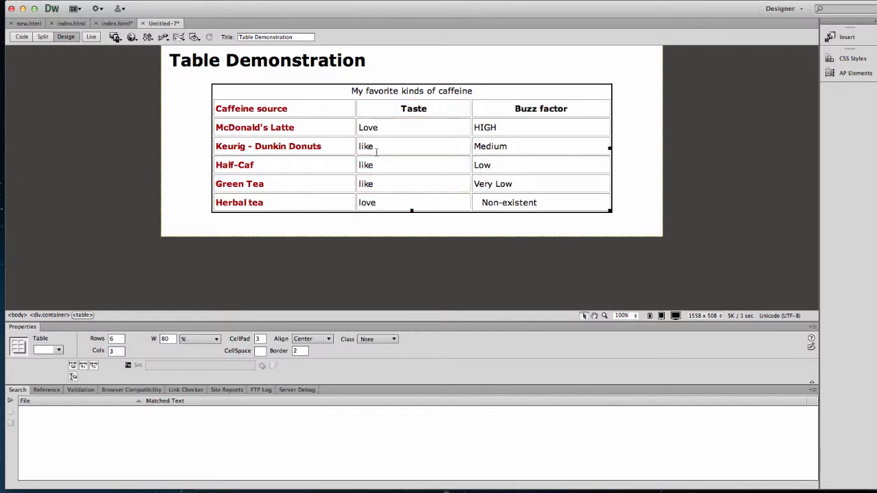
{"action": "mouse_move", "coordinate": [468, 148]}
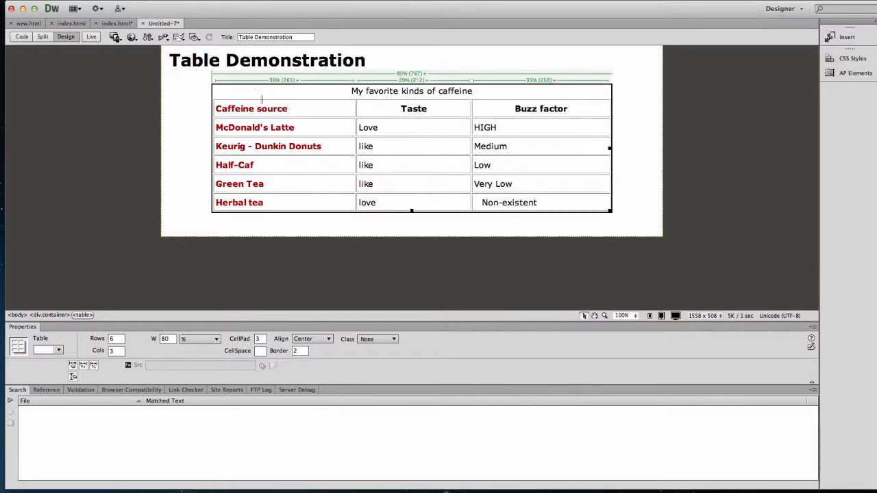
{"action": "mouse_move", "coordinate": [405, 131]}
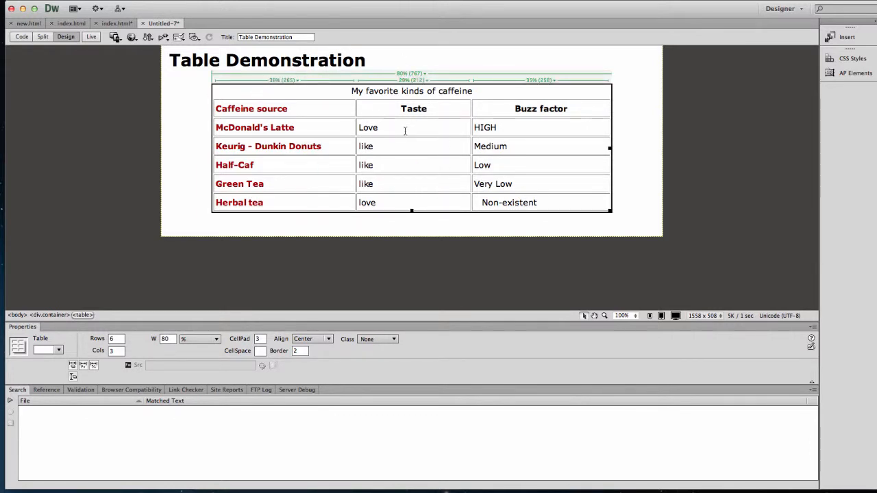